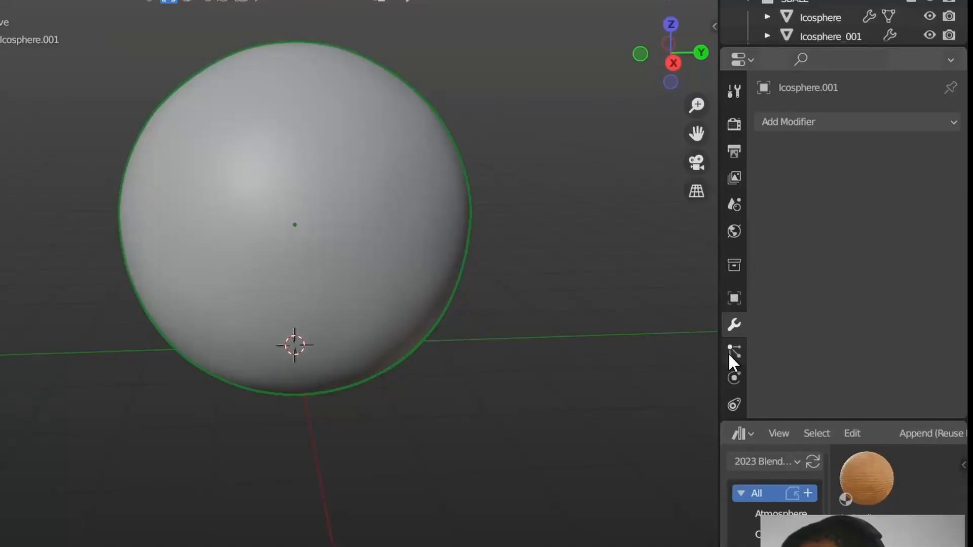
Step: Enable Collision physics on each of the small stacked icospheres, then select the large sphere
{"action": "left_click", "coordinate": [734, 351]}
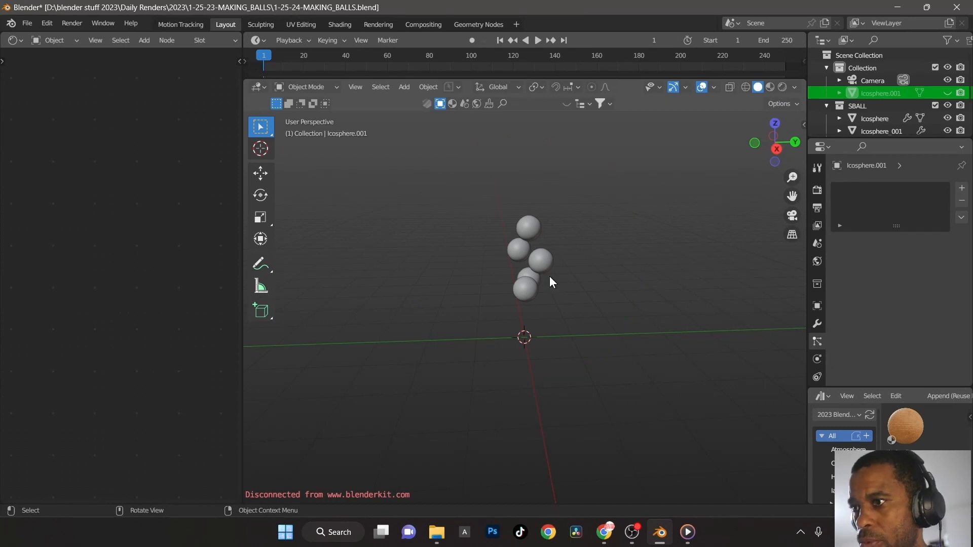
{"action": "left_click", "coordinate": [541, 260]}
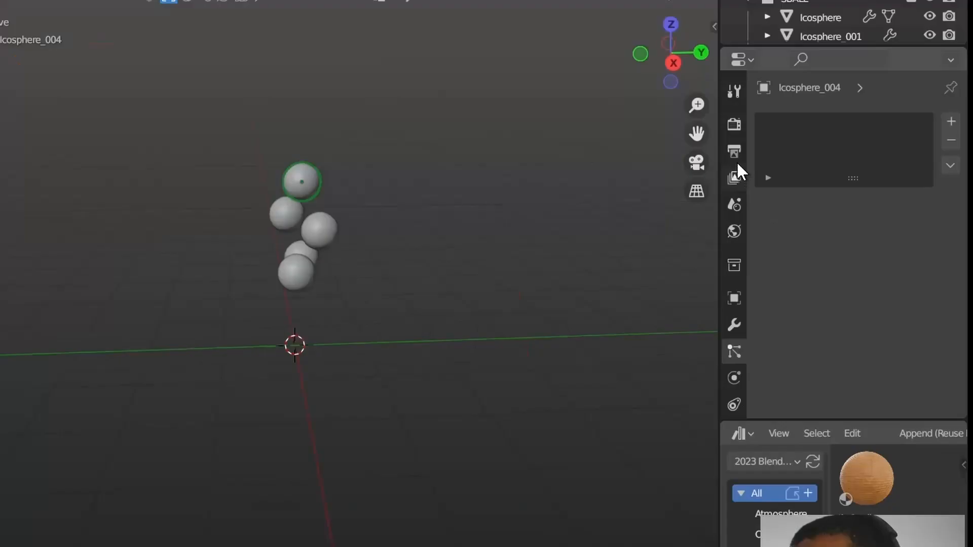
{"action": "left_click", "coordinate": [733, 377]}
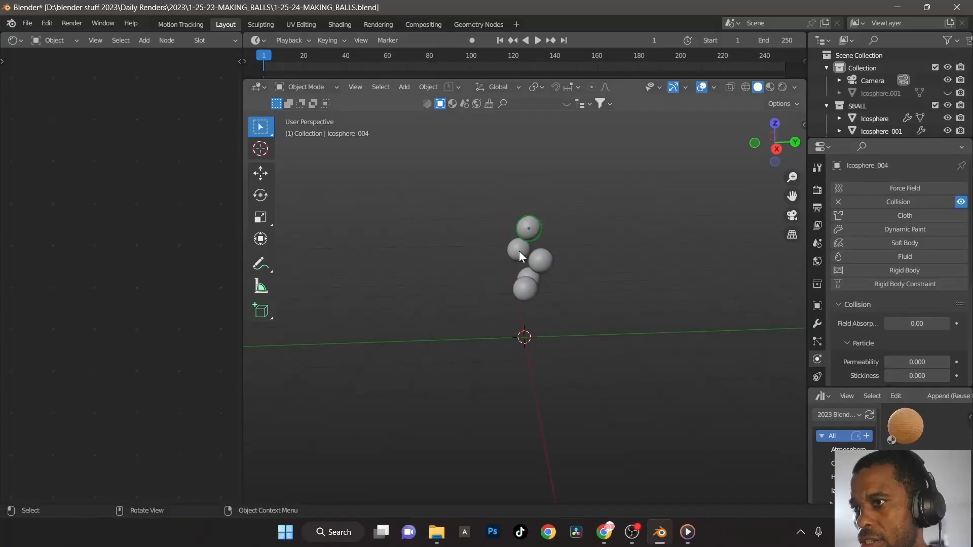
{"action": "left_click", "coordinate": [524, 272]}
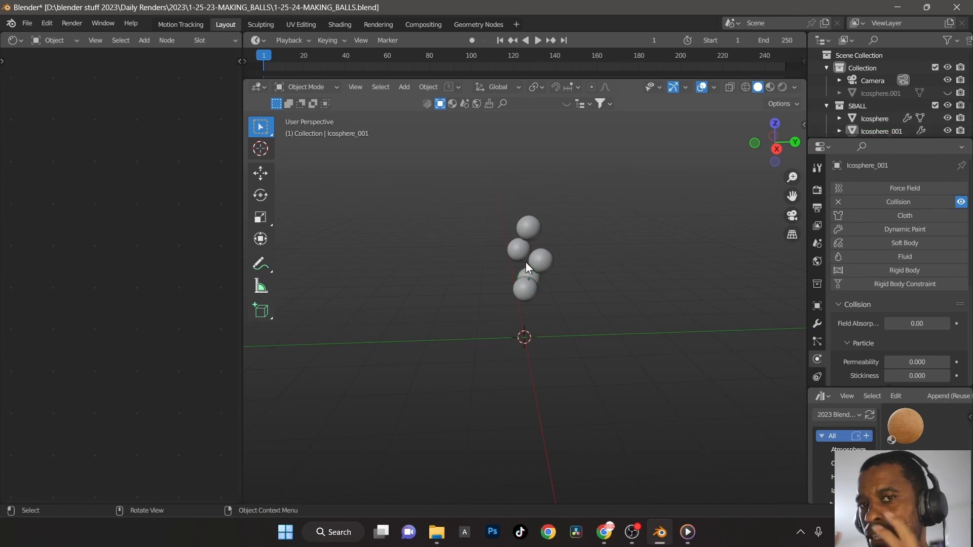
{"action": "left_click", "coordinate": [948, 93]}
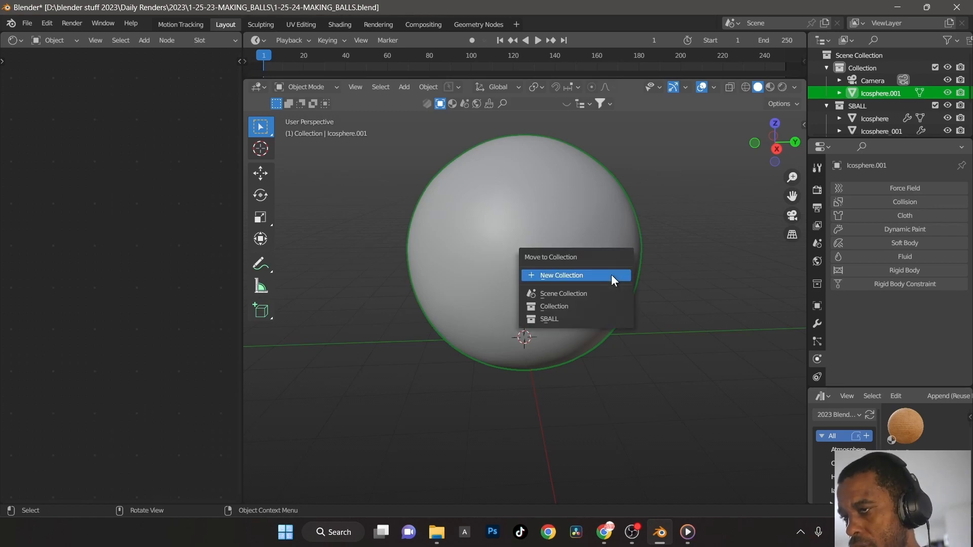
Step: Move the large icosphere into a newly created collection of its own
{"action": "left_click", "coordinate": [560, 275]}
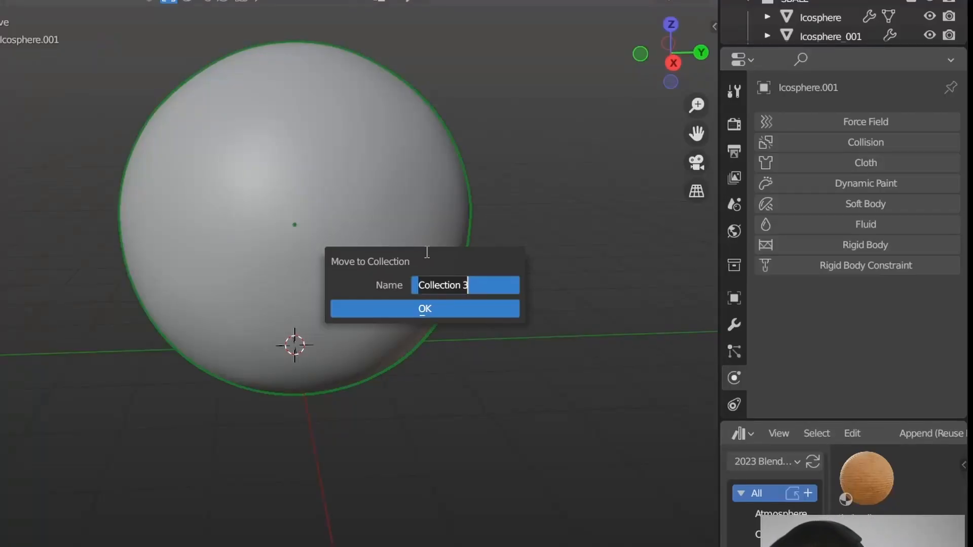
{"action": "left_click", "coordinate": [424, 308]}
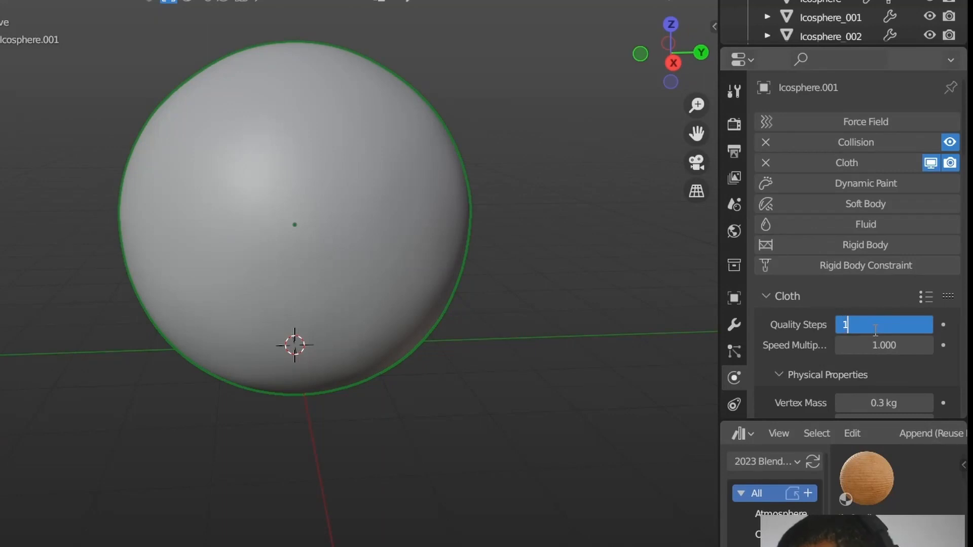
Step: Make the large sphere a cloth: 10 quality steps, 0.5 kg mass, tension 36.9, compression 27.9, bending 0.3
{"action": "type", "text": "10"}
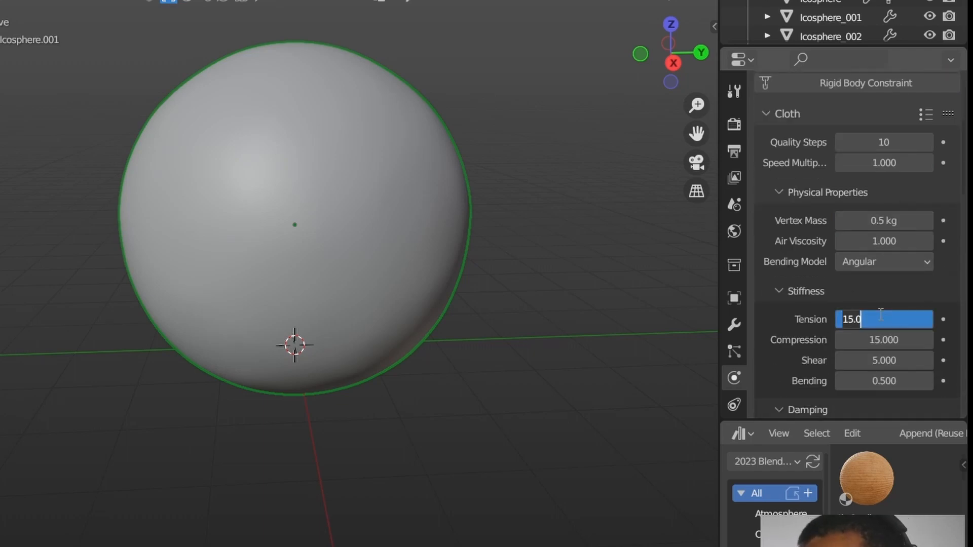
{"action": "type", "text": "3"}
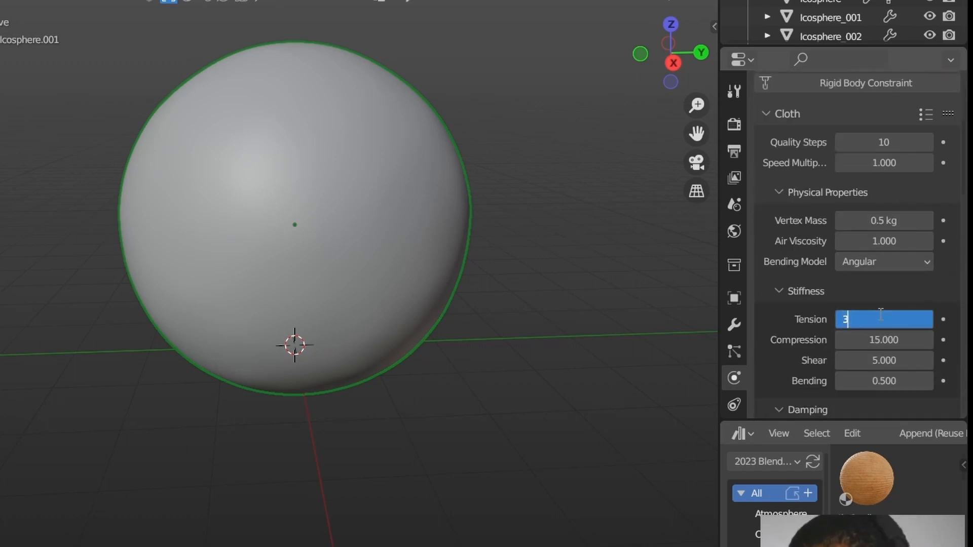
{"action": "type", "text": "36.900"}
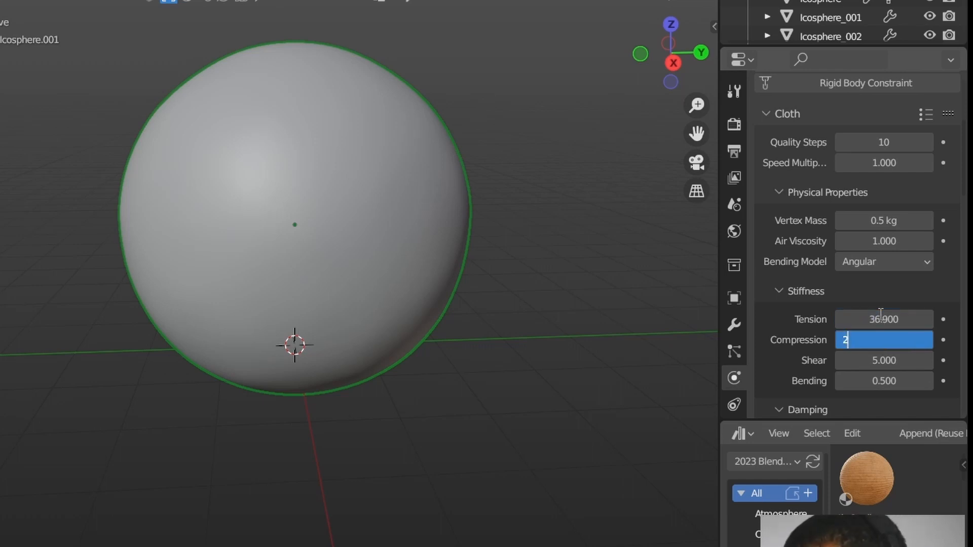
{"action": "type", "text": "27.900"}
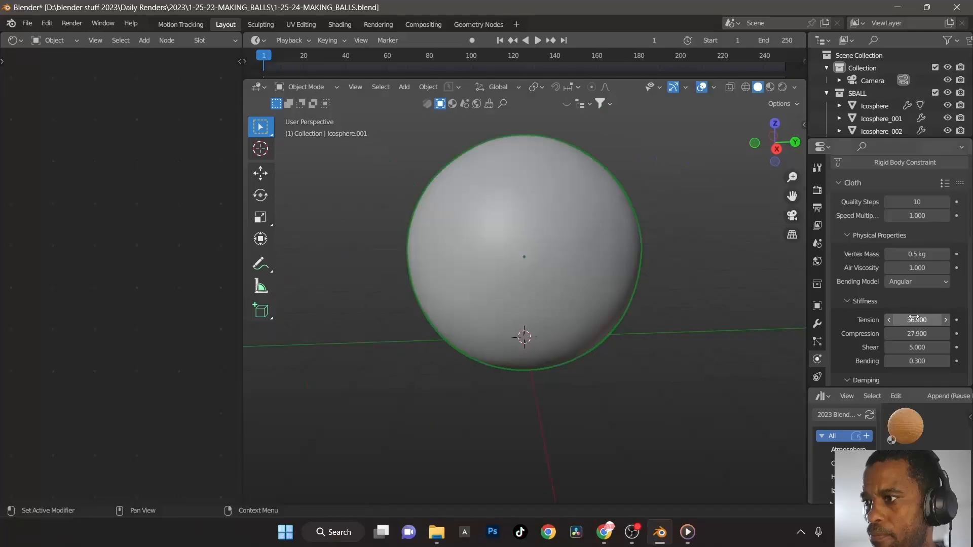
{"action": "scroll", "scroll_direction": "down", "scroll_amount": 3}
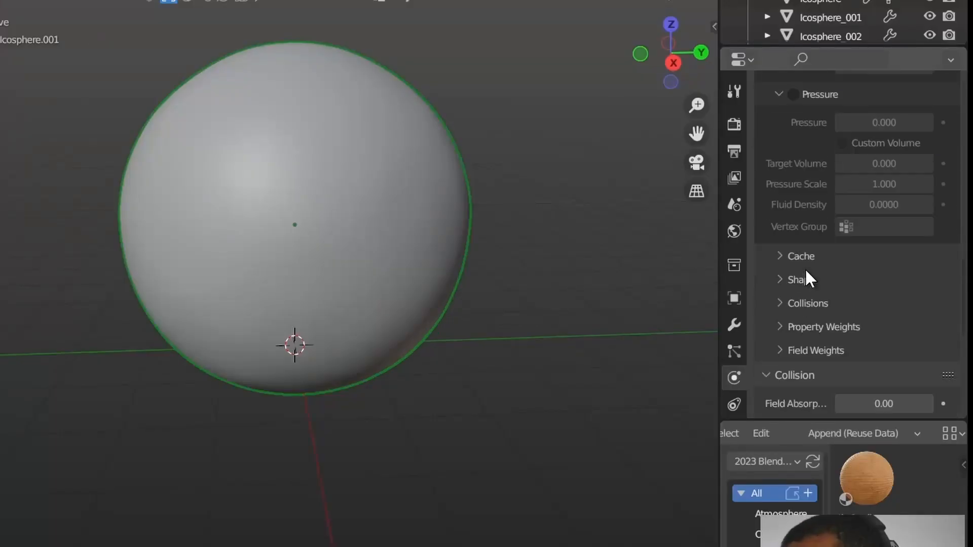
Step: Set cloth object-collision distance 0.005 m and enable self collisions with friction 0, distance 0.005 m
{"action": "left_click", "coordinate": [808, 303]}
{"action": "type", "text": ".005"}
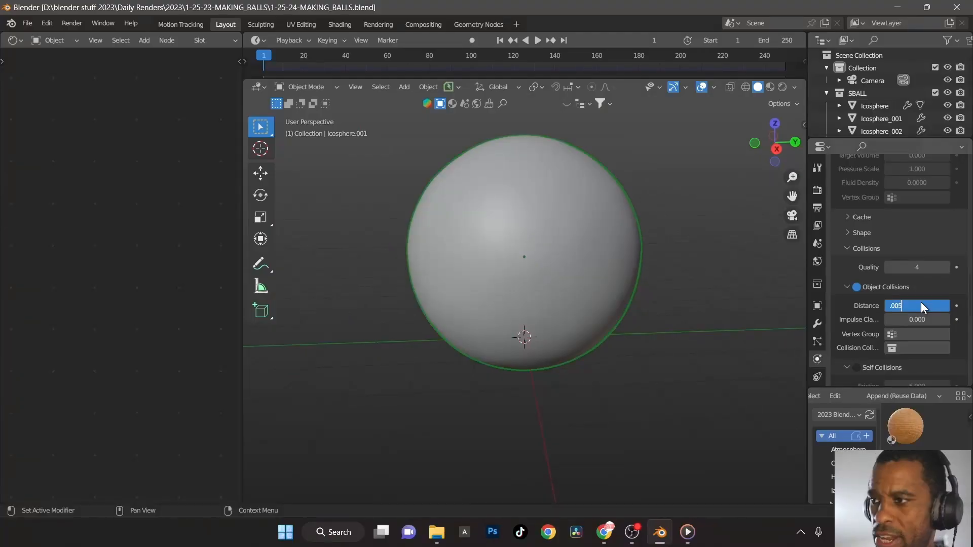
{"action": "left_click", "coordinate": [916, 320]}
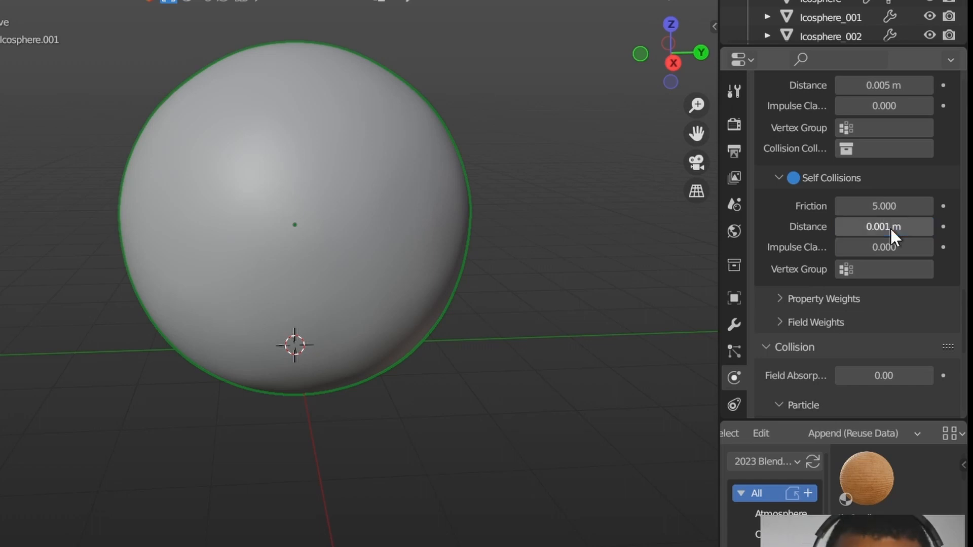
{"action": "mouse_move", "coordinate": [900, 233]}
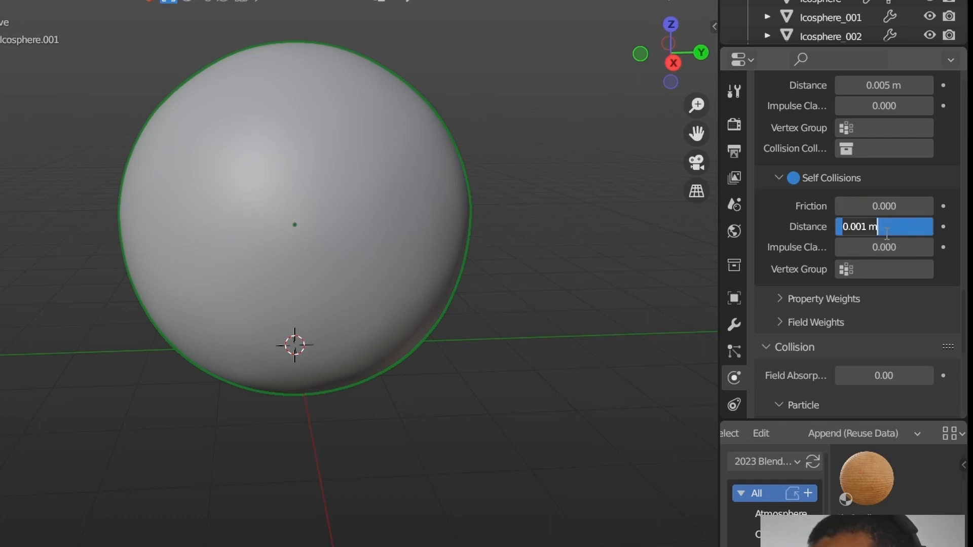
{"action": "type", "text": ".005"}
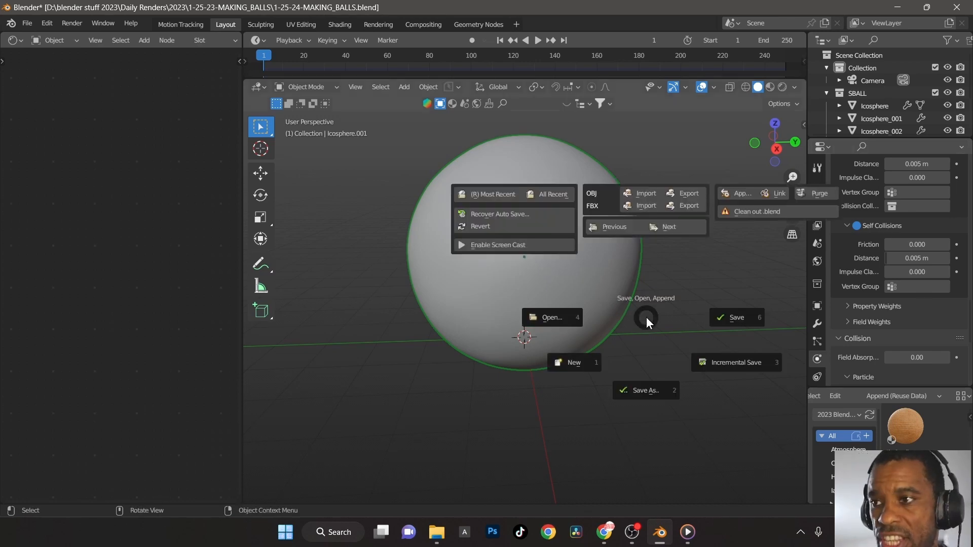
Step: Save the blend file and bake all dynamics for the 250-frame cloth simulation
{"action": "left_click", "coordinate": [737, 318]}
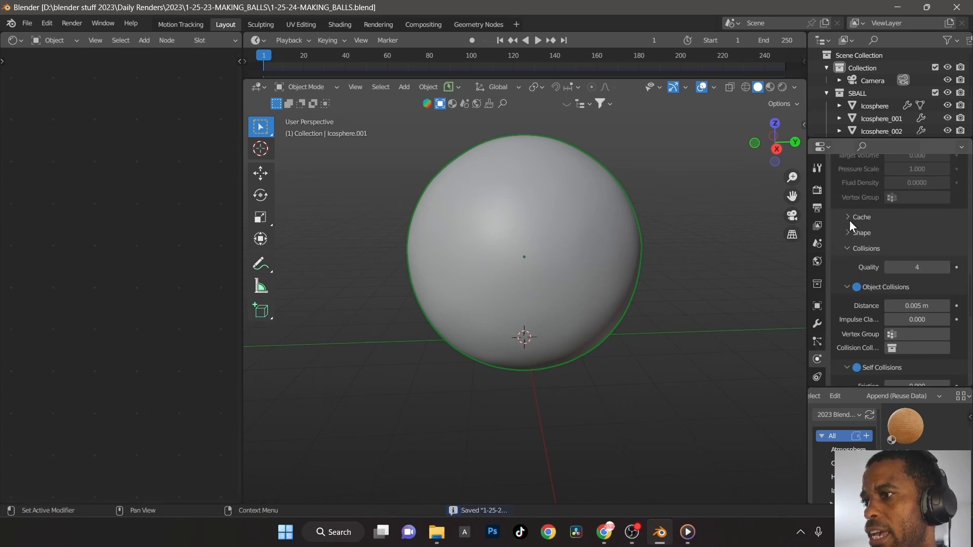
{"action": "left_click", "coordinate": [848, 217]}
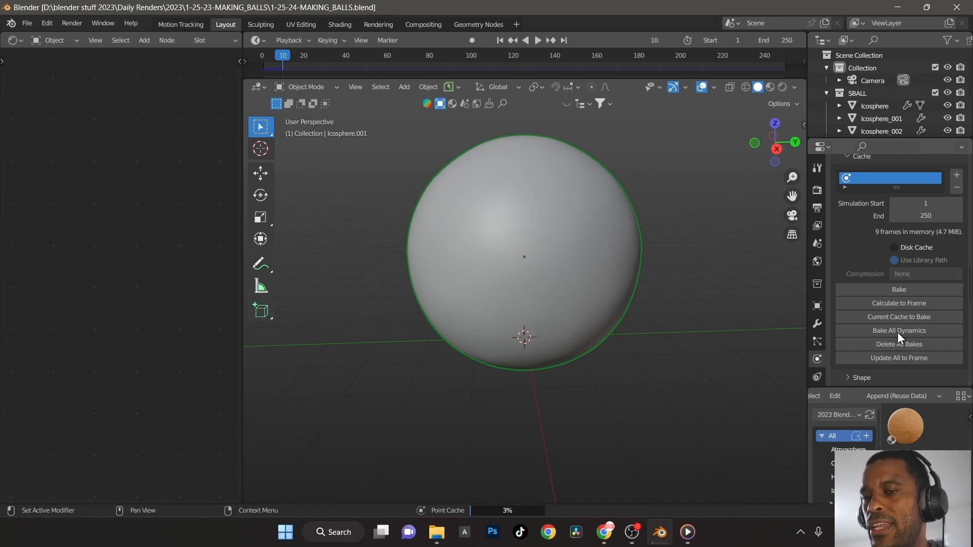
{"action": "left_click", "coordinate": [537, 39]}
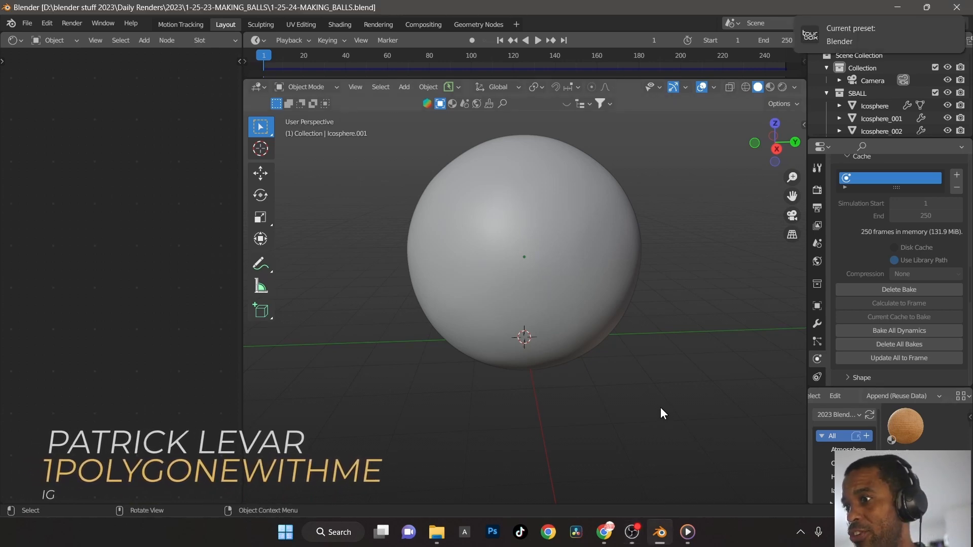
Step: Delete all baked simulation caches from the cloth cache
{"action": "left_click", "coordinate": [537, 39]}
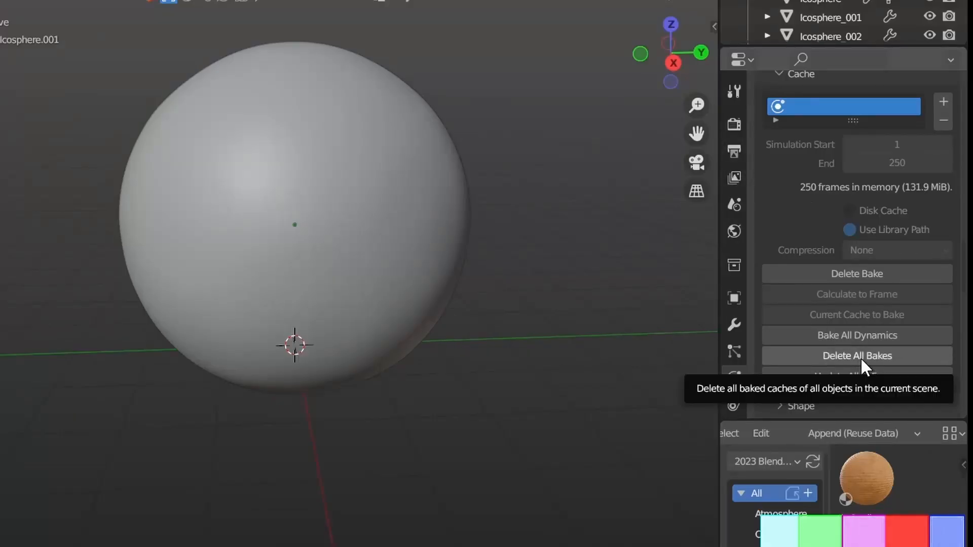
{"action": "left_click", "coordinate": [734, 204]}
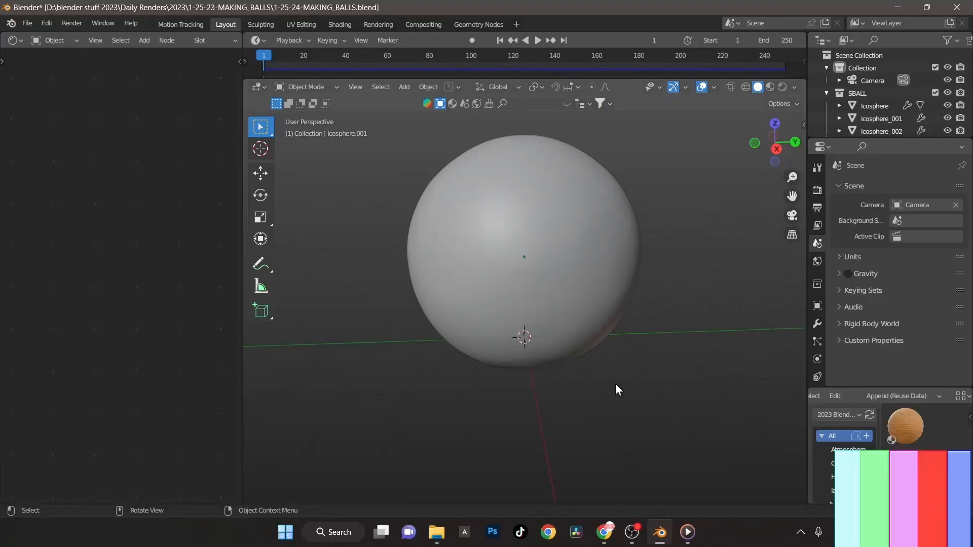
{"action": "mouse_move", "coordinate": [554, 273]}
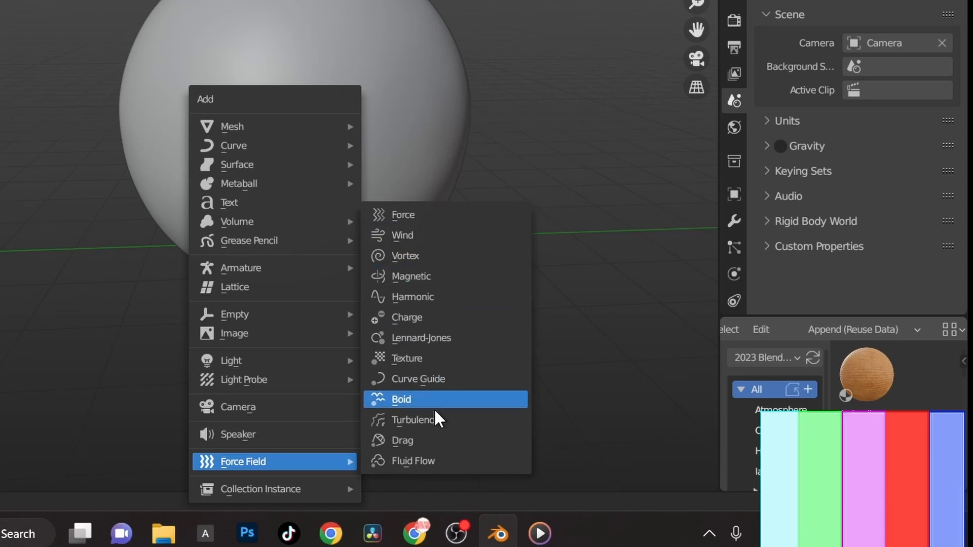
Step: Add a Turbulence force field of strength 5000 and duplicate it around the small spheres
{"action": "left_click", "coordinate": [414, 419]}
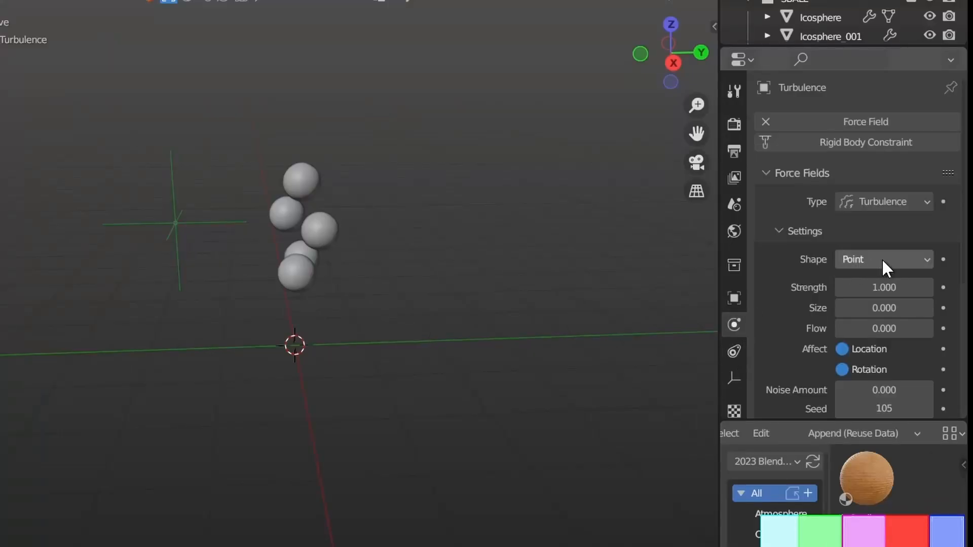
{"action": "type", "text": "5000"}
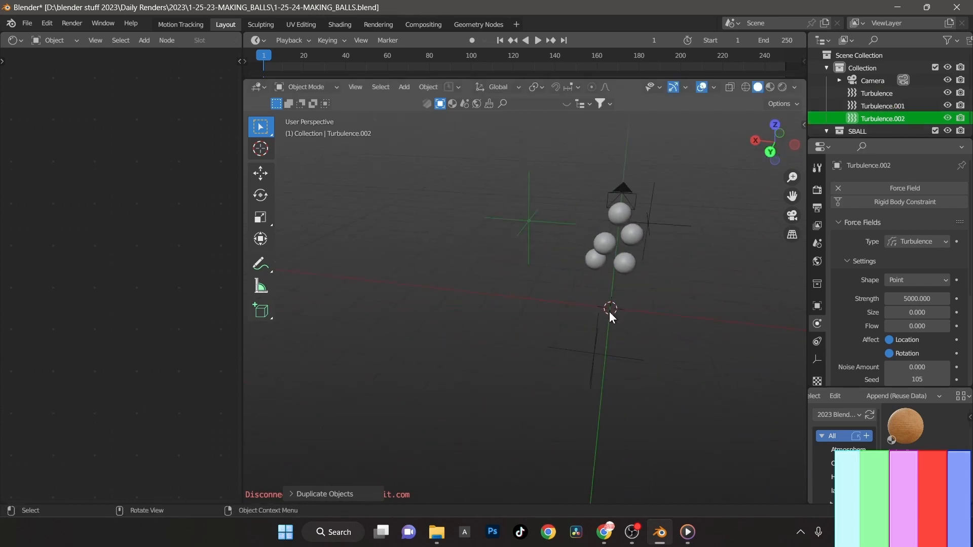
{"action": "left_click_drag", "start_coordinate": [611, 316], "coordinate": [600, 346]}
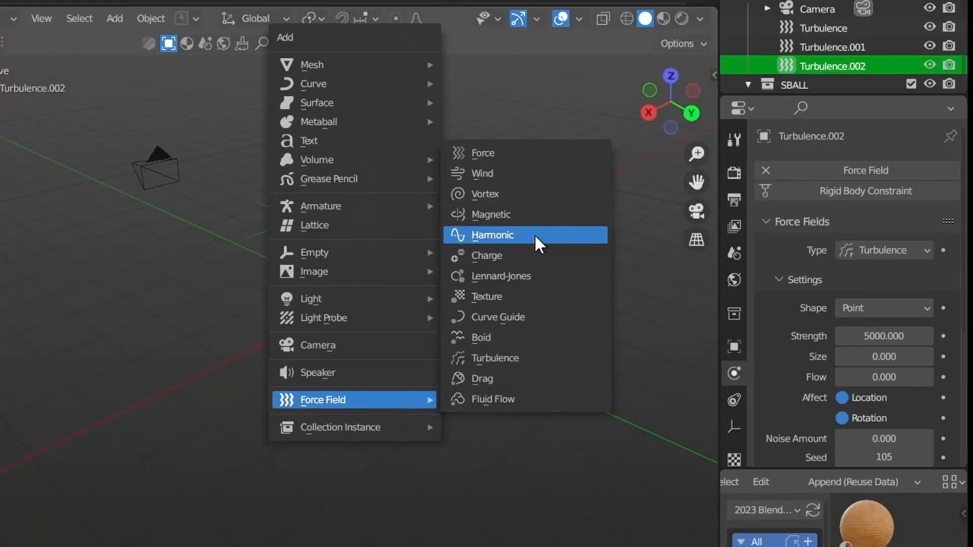
Step: Add a Harmonic force field raised up among the spheres with strength 1000
{"action": "left_click", "coordinate": [493, 234]}
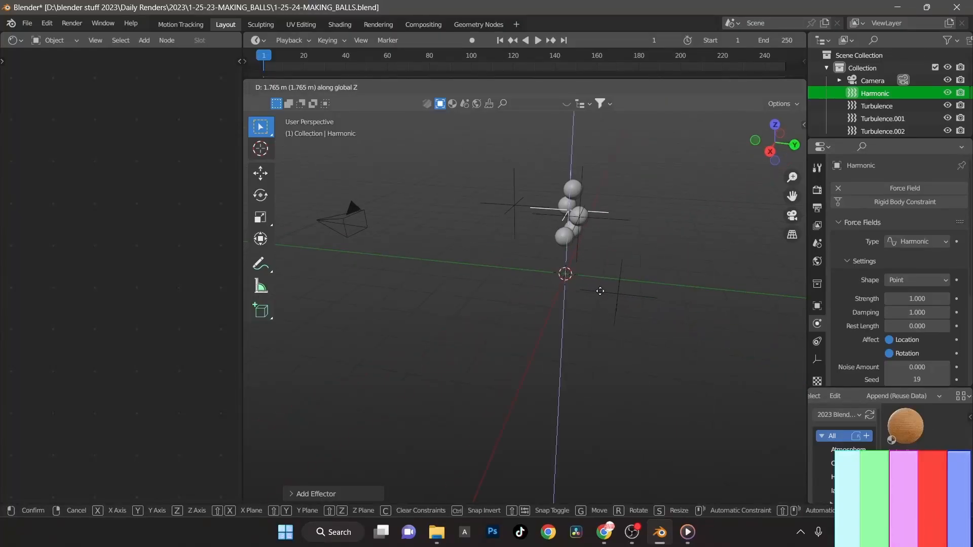
{"action": "left_click", "coordinate": [600, 297]}
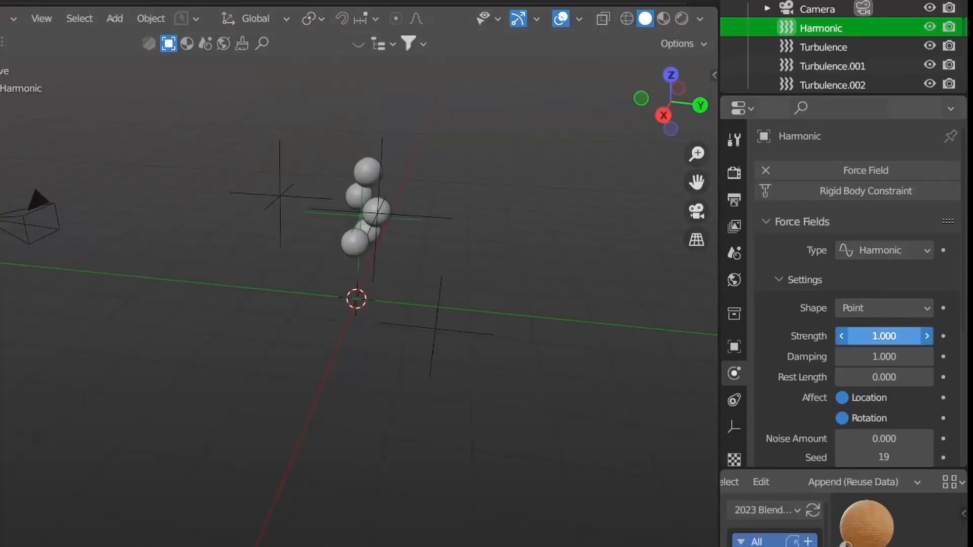
{"action": "left_click", "coordinate": [883, 336]}
{"action": "type", "text": "1000.000"}
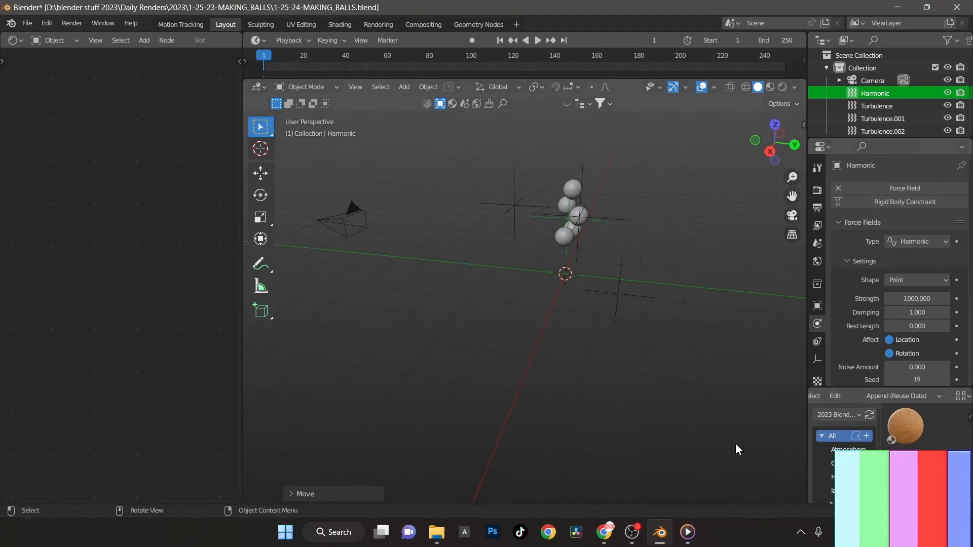
{"action": "mouse_move", "coordinate": [816, 283]}
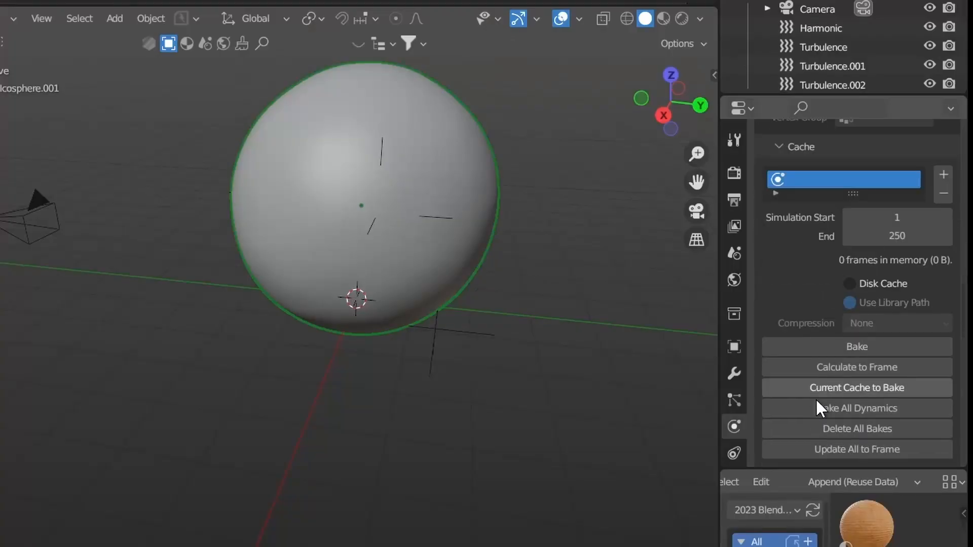
{"action": "mouse_move", "coordinate": [857, 409]}
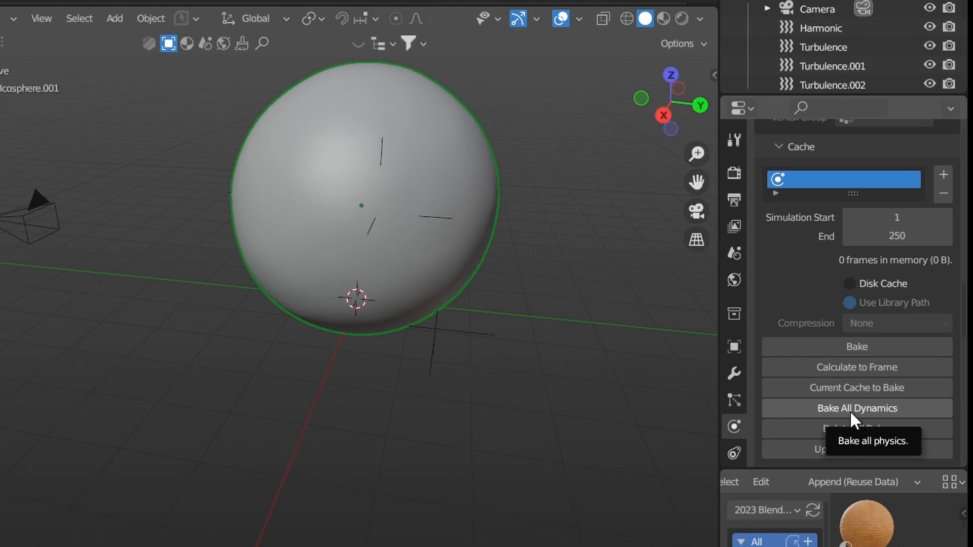
Step: Start baking all physics simulations from the large sphere's cloth cache
{"action": "left_click", "coordinate": [856, 407]}
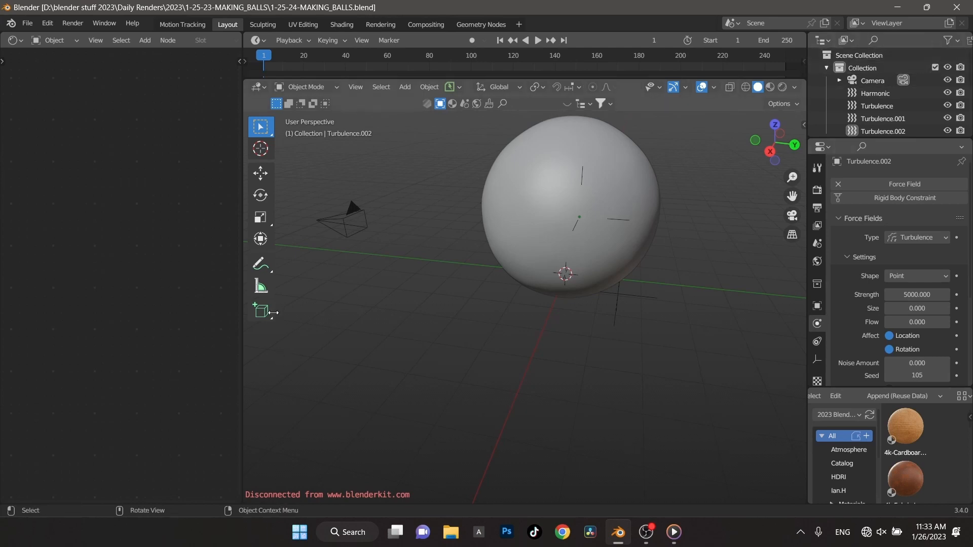
{"action": "mouse_move", "coordinate": [524, 50]}
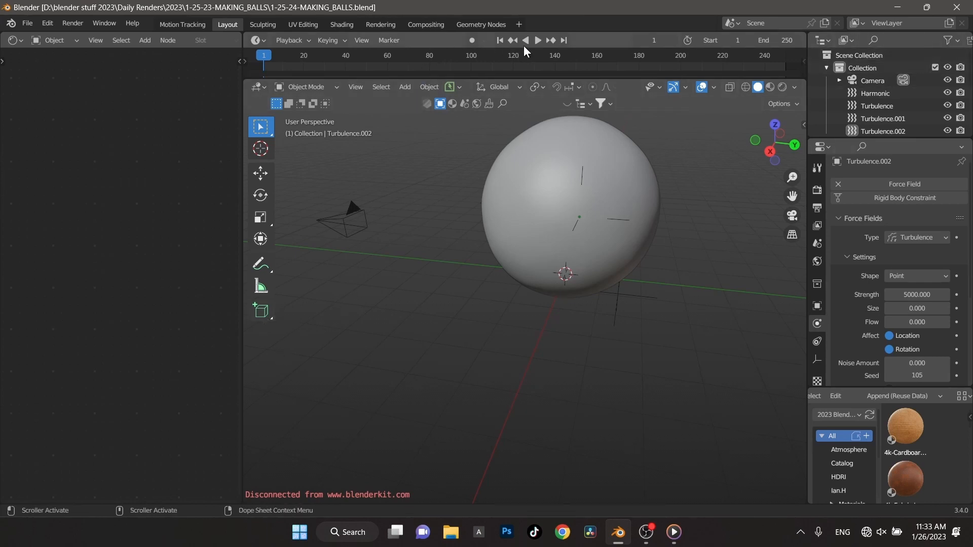
Step: Play the cloth simulation to watch the sphere crumple, pause it and orbit around the result
{"action": "left_click", "coordinate": [537, 39]}
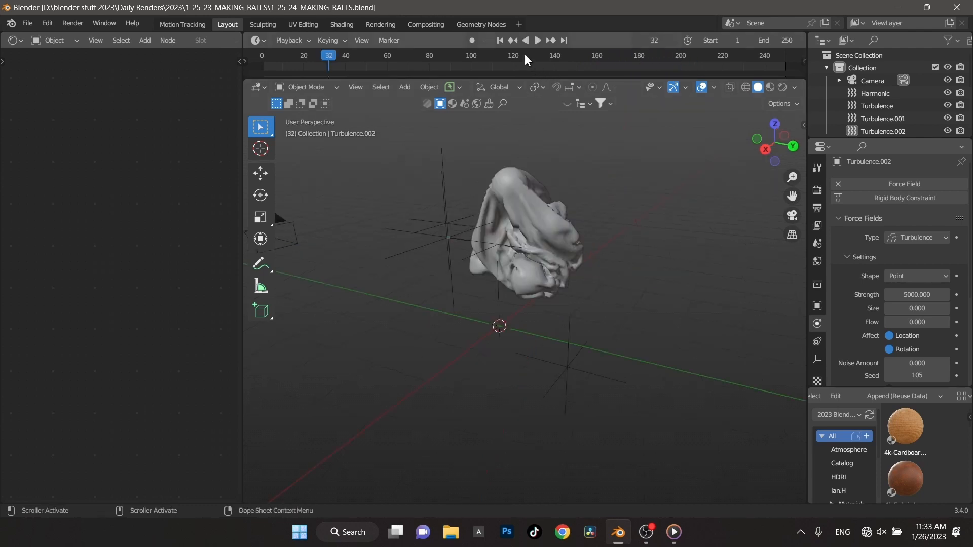
{"action": "left_click", "coordinate": [537, 39]}
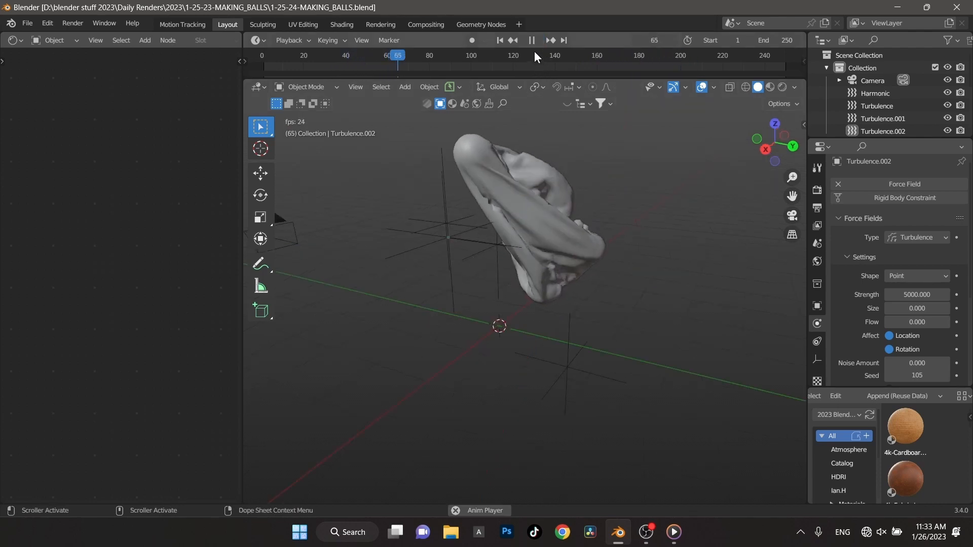
{"action": "left_click", "coordinate": [535, 40]}
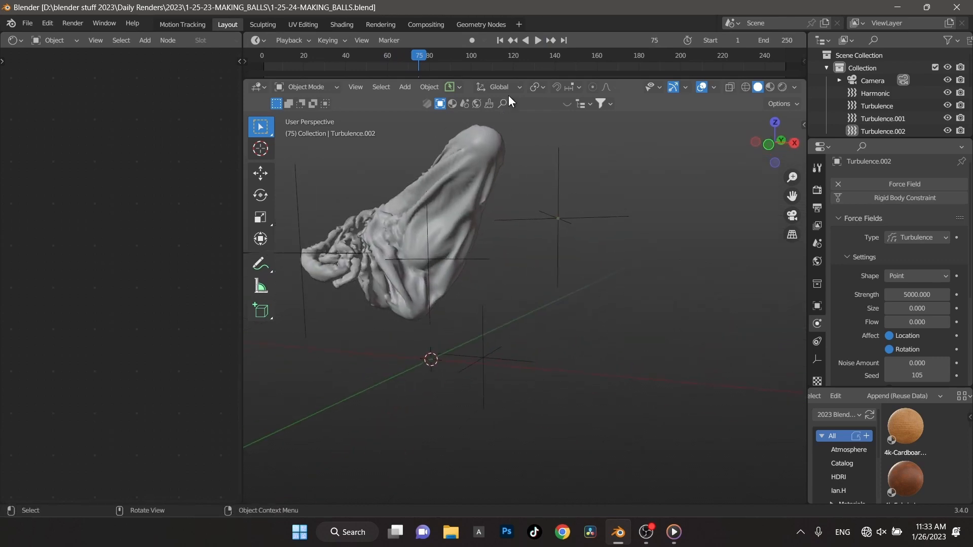
{"action": "left_click", "coordinate": [537, 40]}
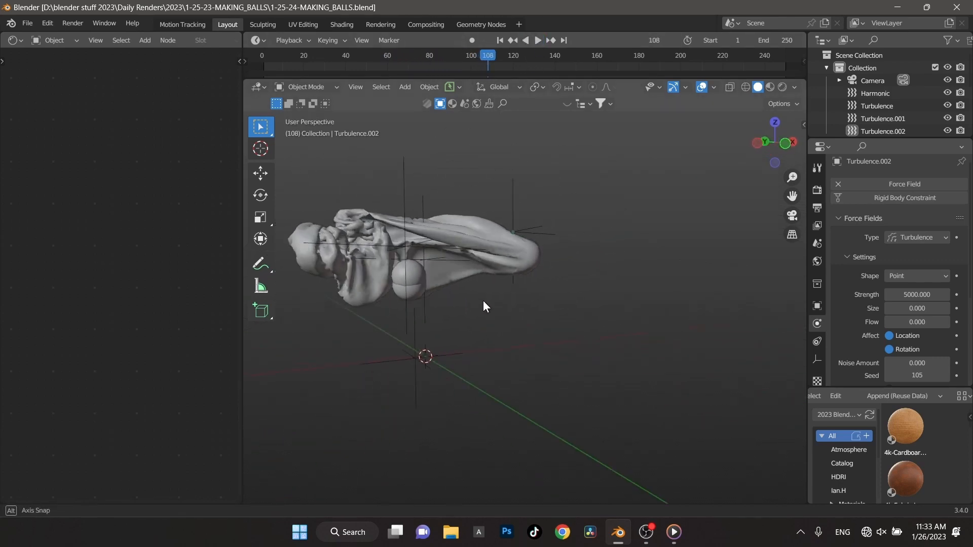
{"action": "left_click_drag", "start_coordinate": [484, 306], "coordinate": [397, 287]}
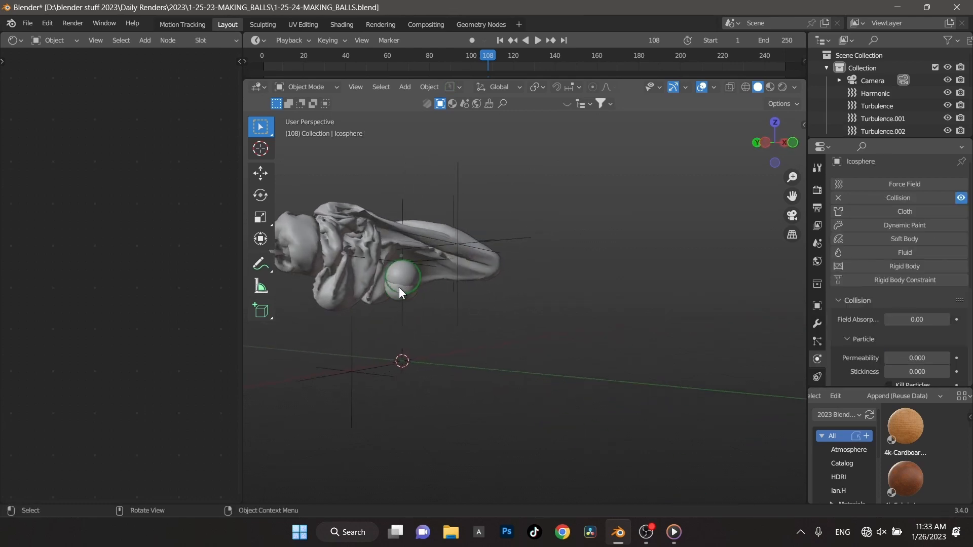
Step: Select the cloth mesh and play back the baked simulation holding 235 cached frames
{"action": "left_click_drag", "start_coordinate": [400, 295], "coordinate": [416, 308]}
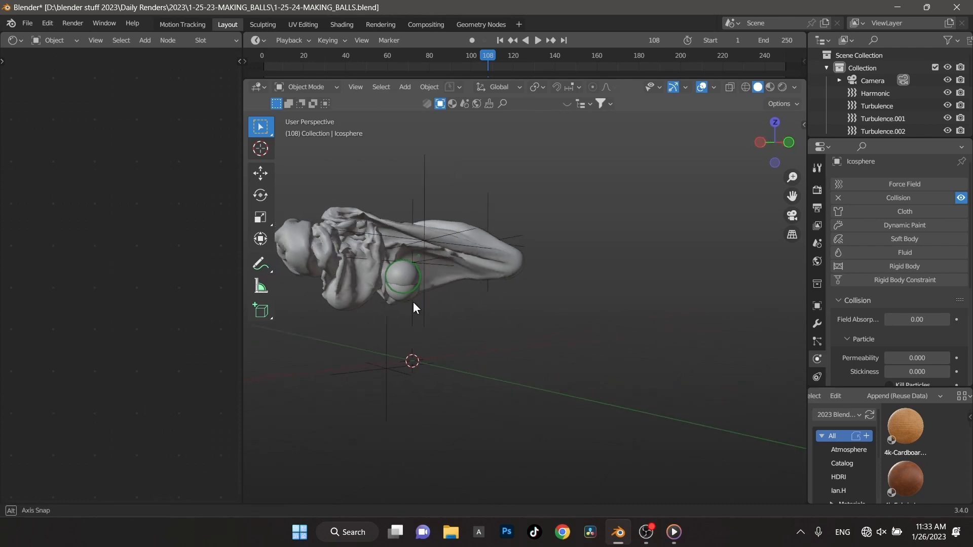
{"action": "left_click_drag", "start_coordinate": [414, 307], "coordinate": [413, 298]}
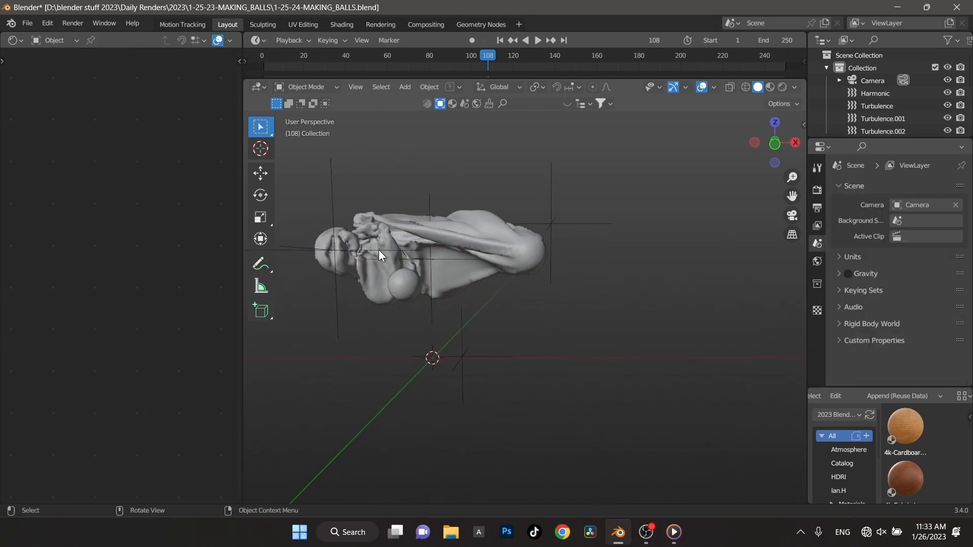
{"action": "left_click", "coordinate": [410, 248]}
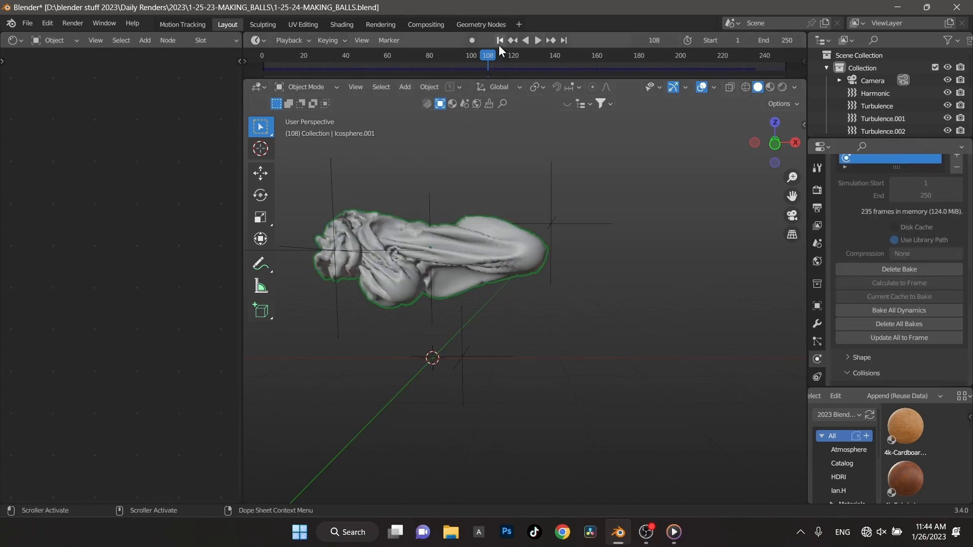
{"action": "left_click", "coordinate": [537, 39]}
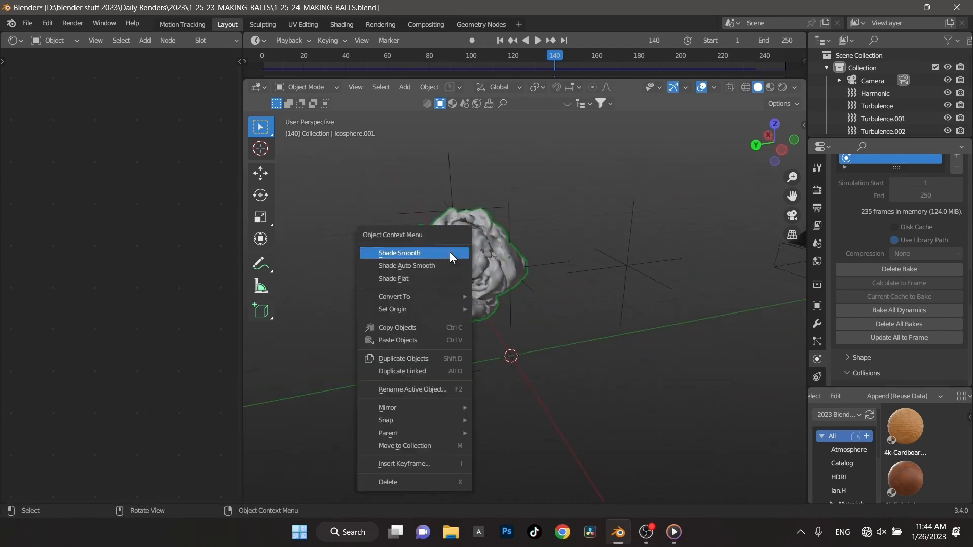
Step: Shade the cloth smooth, scrub to frame 230 and re-bake the cache through frame 250
{"action": "left_click", "coordinate": [399, 253]}
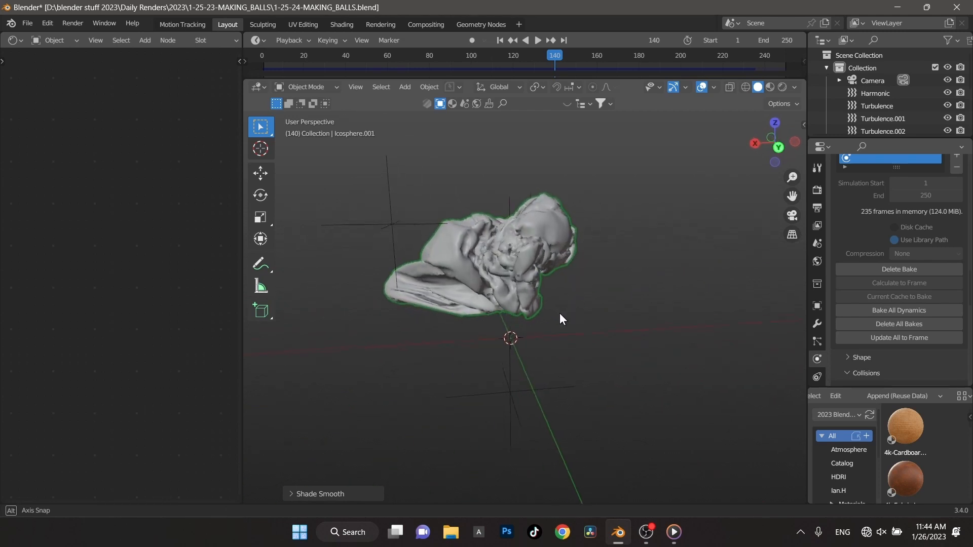
{"action": "left_click_drag", "start_coordinate": [560, 319], "coordinate": [497, 333]}
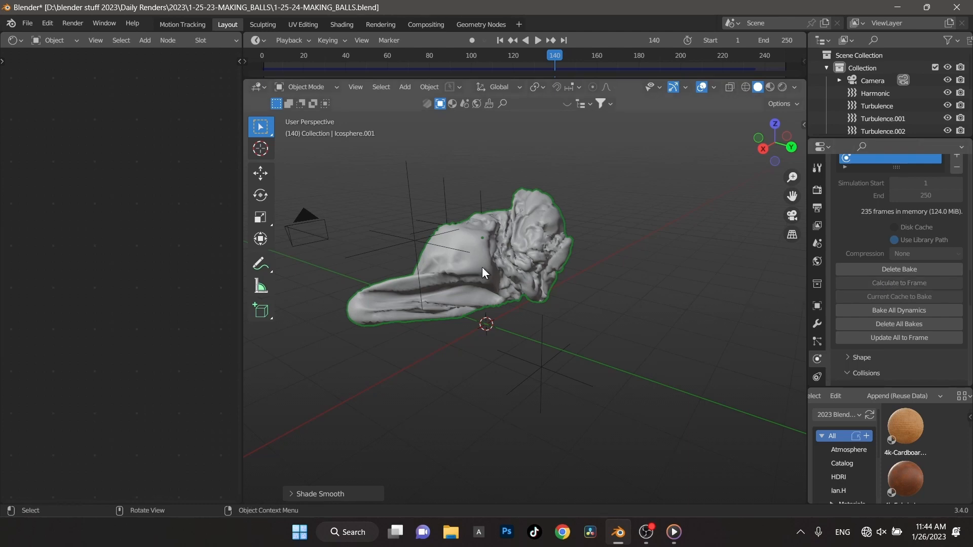
{"action": "left_click_drag", "start_coordinate": [484, 273], "coordinate": [422, 280]}
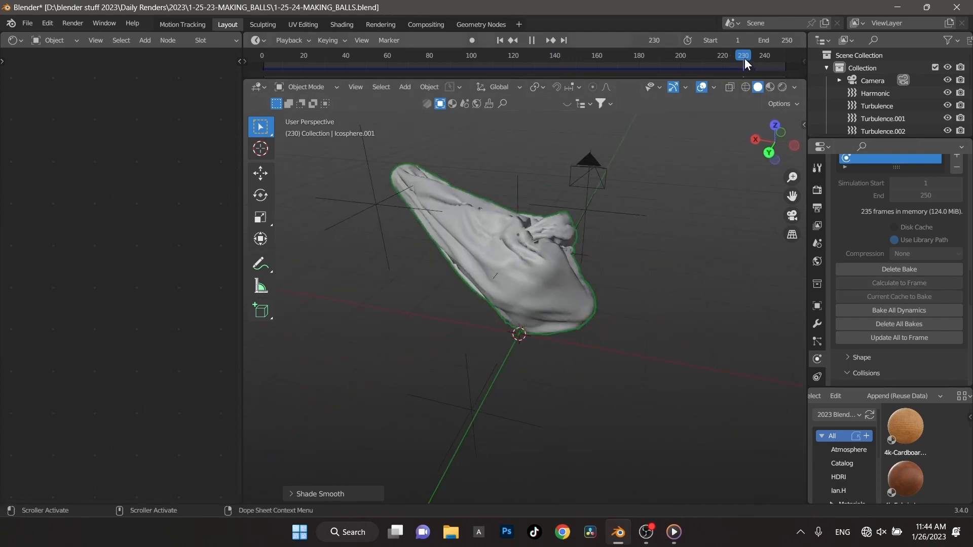
{"action": "left_click_drag", "start_coordinate": [743, 55], "coordinate": [787, 55]}
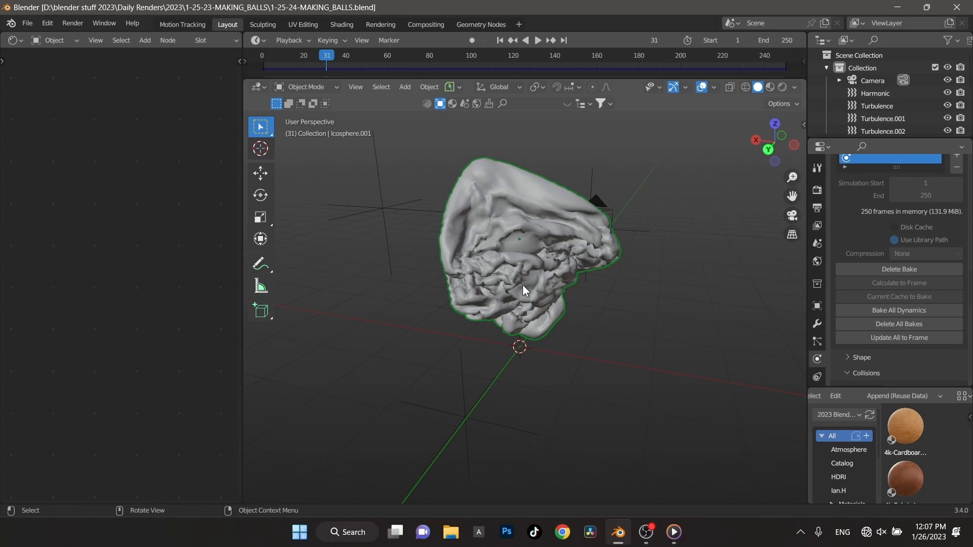
{"action": "left_click", "coordinate": [526, 40]}
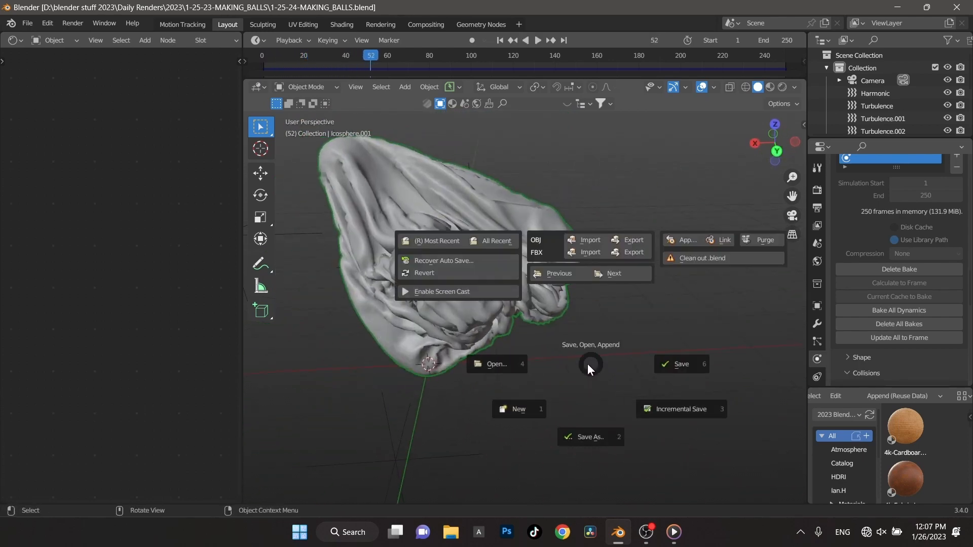
Step: Save the file and add a Catmull-Clark Subdivision Surface modifier, level 1 viewport and 2 render
{"action": "left_click", "coordinate": [680, 364]}
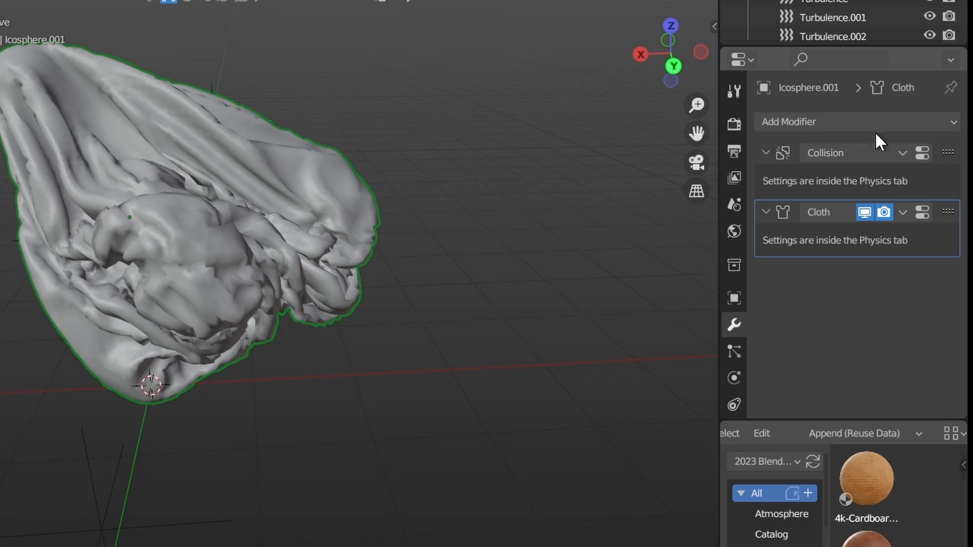
{"action": "left_click", "coordinate": [789, 121]}
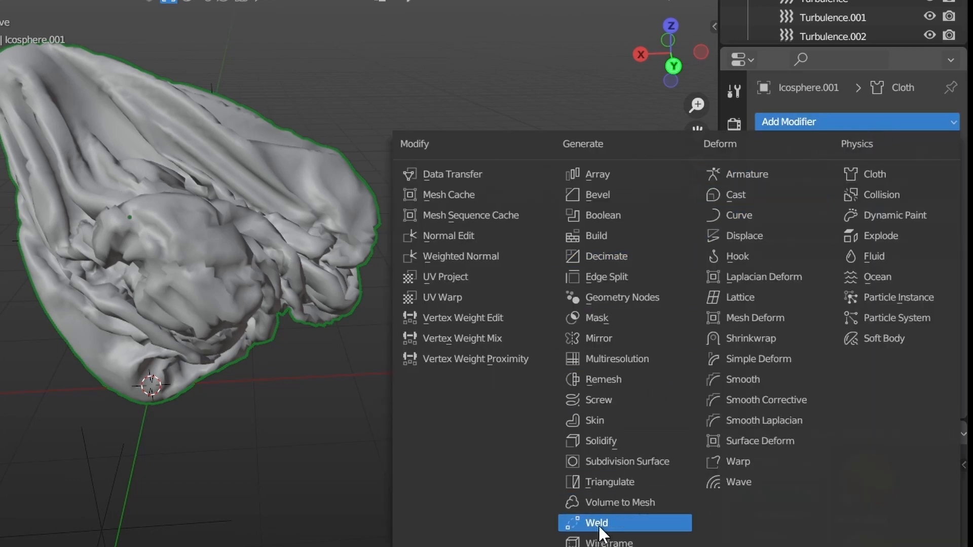
{"action": "mouse_move", "coordinate": [623, 462]}
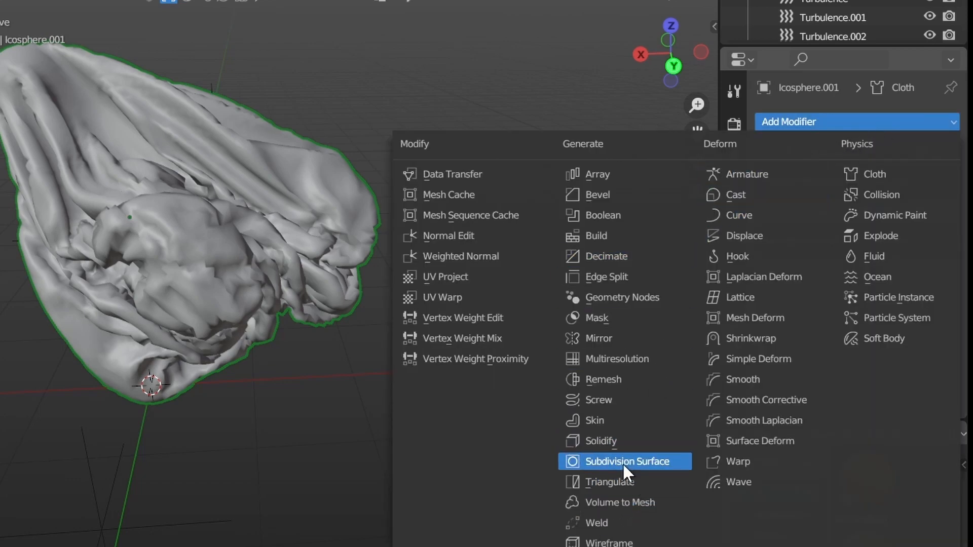
{"action": "left_click", "coordinate": [623, 461]}
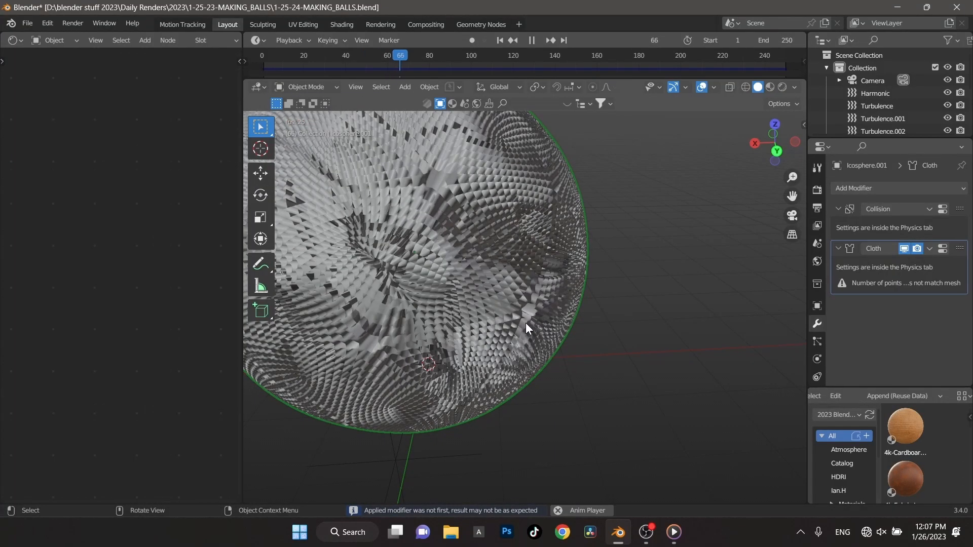
{"action": "left_click", "coordinate": [537, 41]}
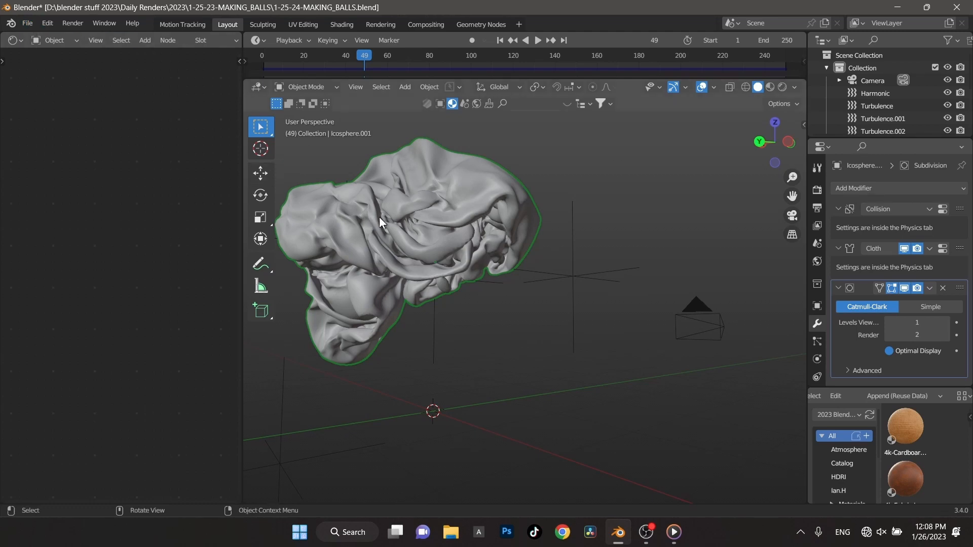
{"action": "left_click", "coordinate": [27, 23]}
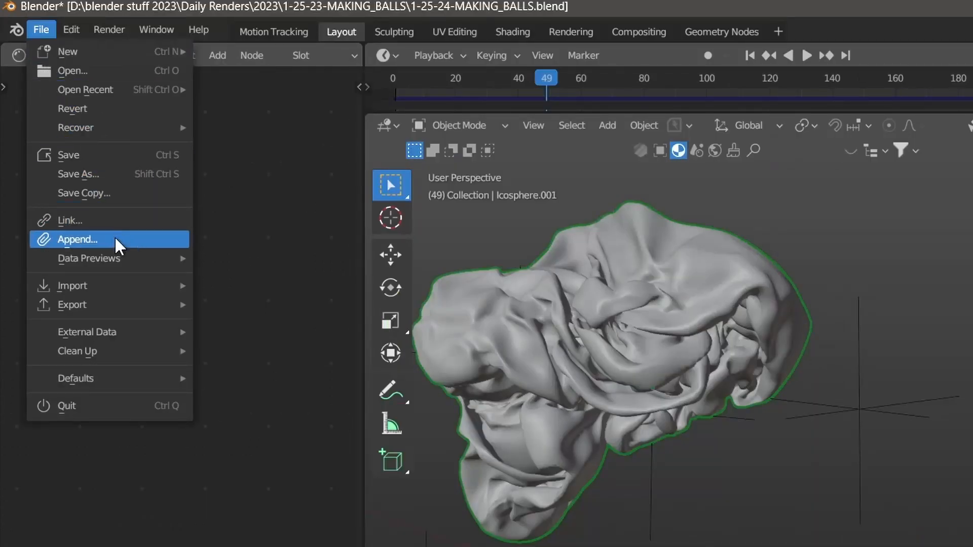
Step: Export the selected cloth as the Alembic file 1-25-24-MAKING_BALLS.abc
{"action": "left_click", "coordinate": [77, 239]}
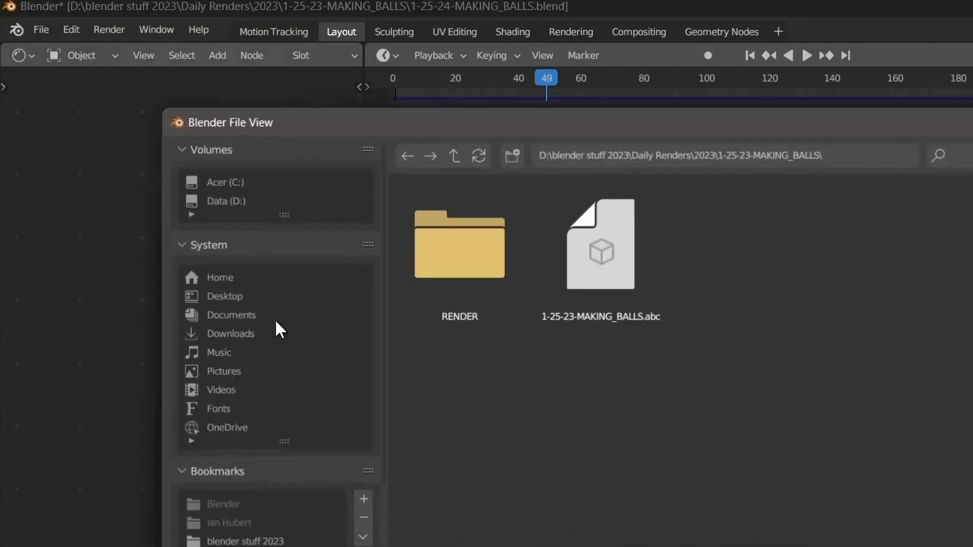
{"action": "left_click", "coordinate": [598, 242]}
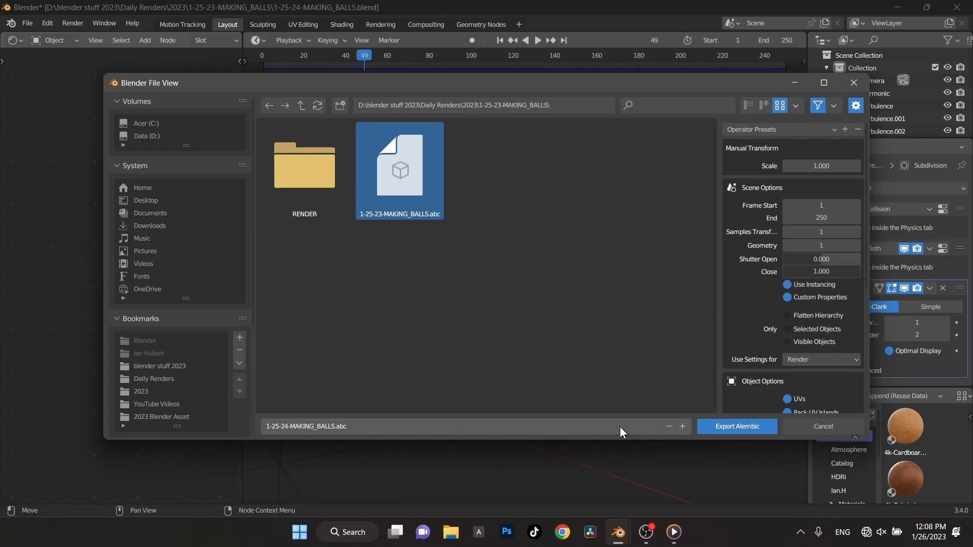
{"action": "left_click", "coordinate": [678, 374]}
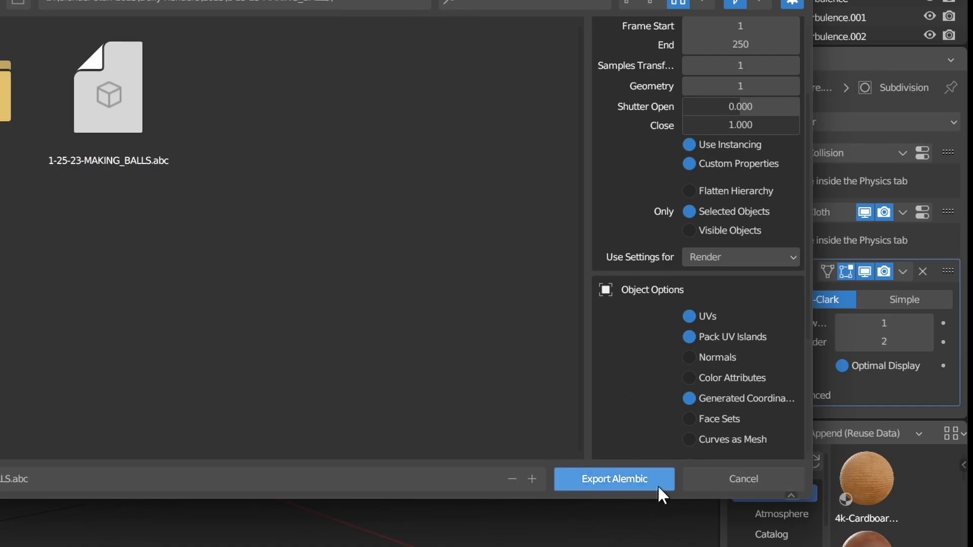
{"action": "left_click", "coordinate": [613, 478]}
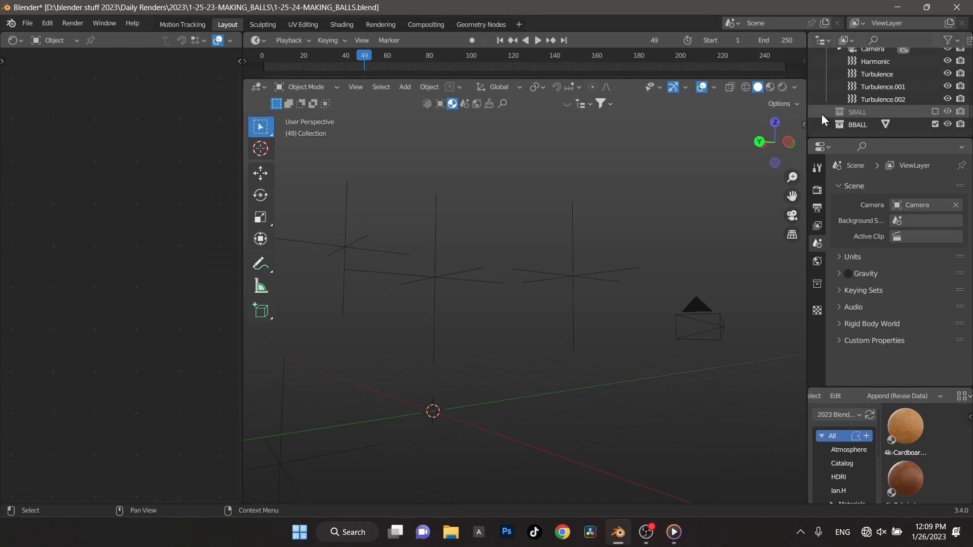
Step: Import 1-25-24-MAKING_BALLS.abc back into the scene and play it as a cached mesh
{"action": "left_click", "coordinate": [26, 24]}
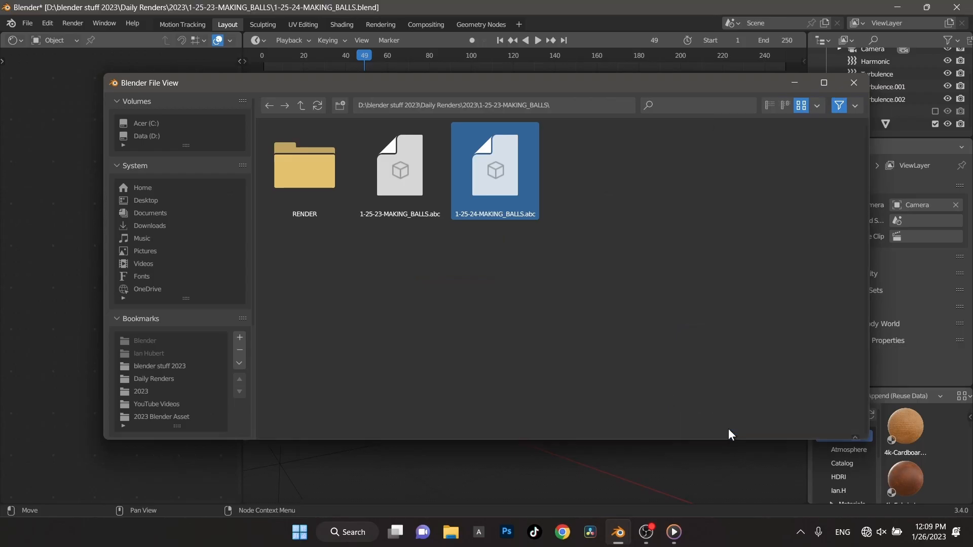
{"action": "double_click", "coordinate": [494, 171]}
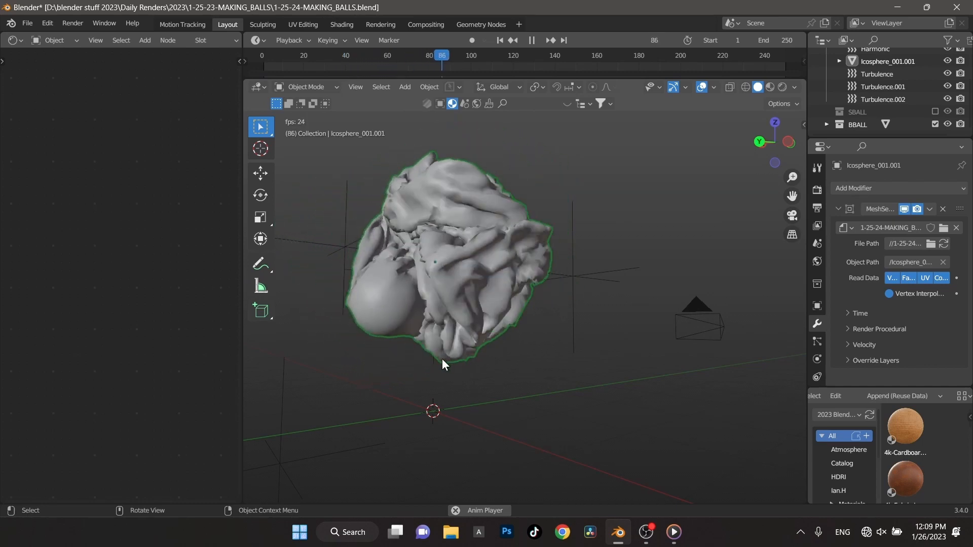
{"action": "left_click", "coordinate": [537, 39]}
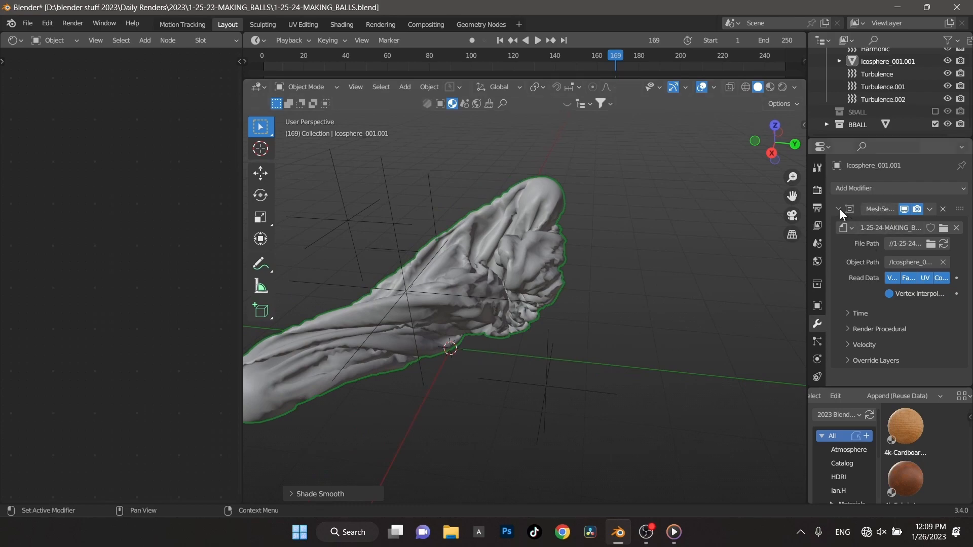
Step: Add a Catmull-Clark Subdivision Surface modifier to the imported mesh, viewport 1 and render 3
{"action": "left_click", "coordinate": [880, 188]}
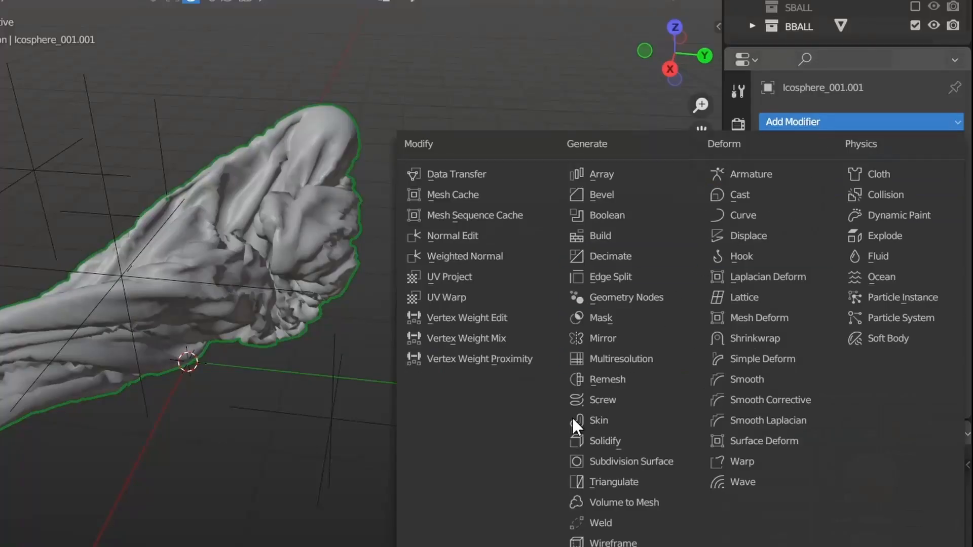
{"action": "mouse_move", "coordinate": [629, 461]}
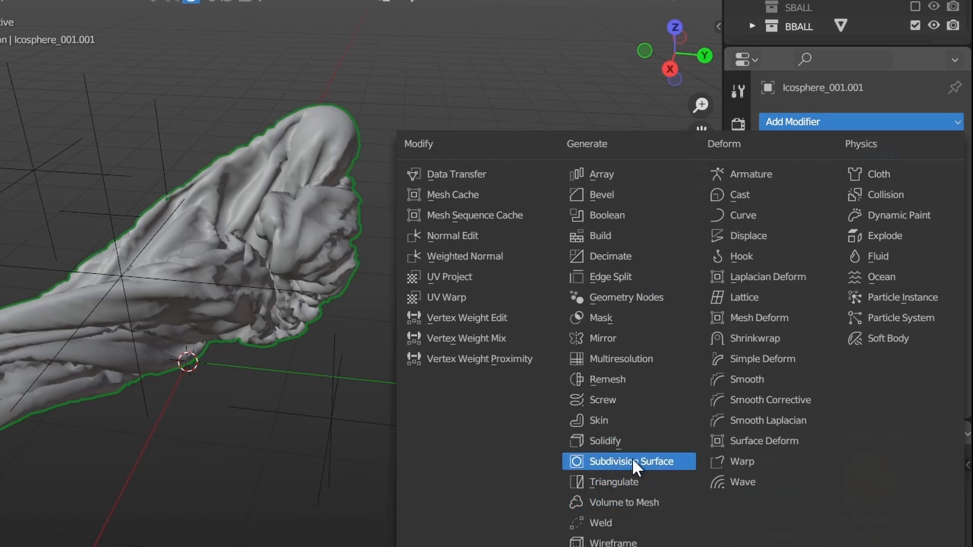
{"action": "left_click", "coordinate": [626, 461]}
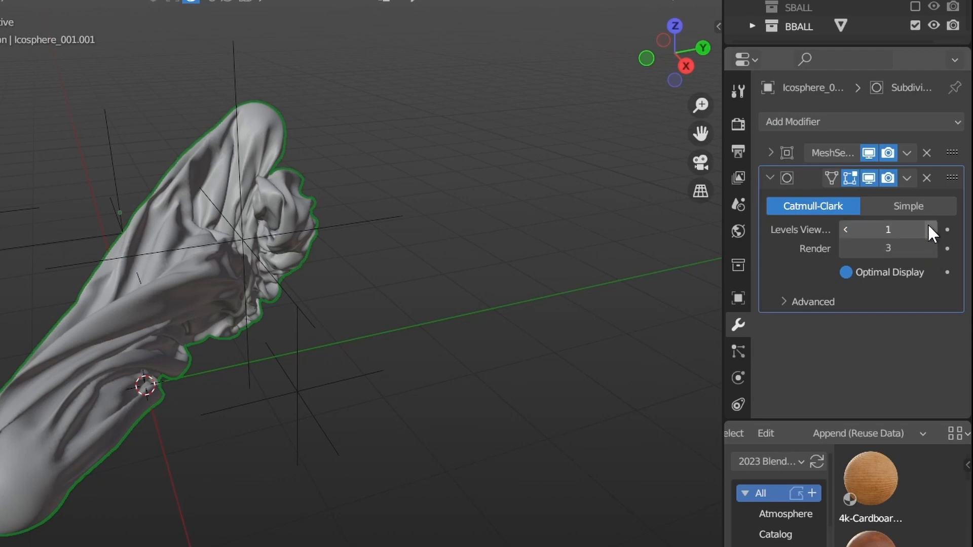
{"action": "mouse_move", "coordinate": [500, 420]}
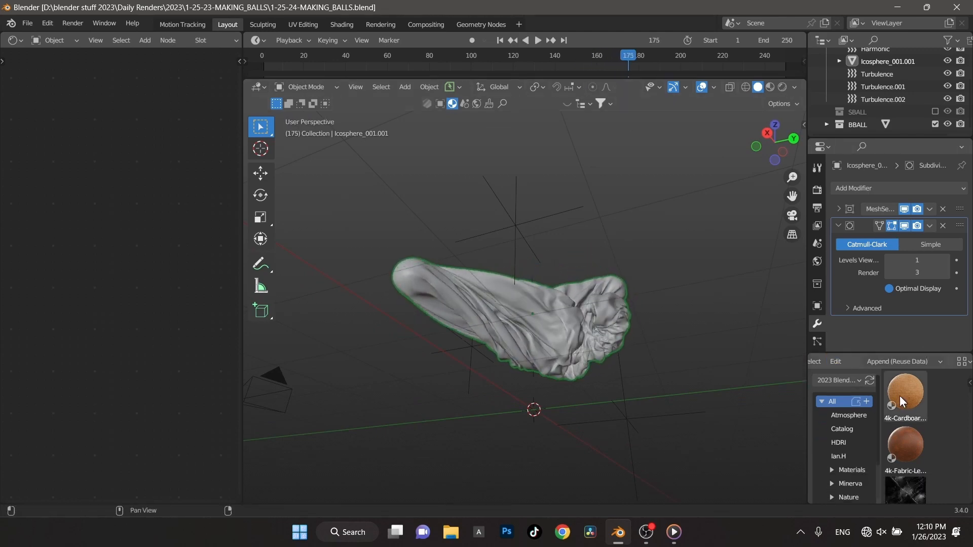
{"action": "mouse_move", "coordinate": [918, 438]}
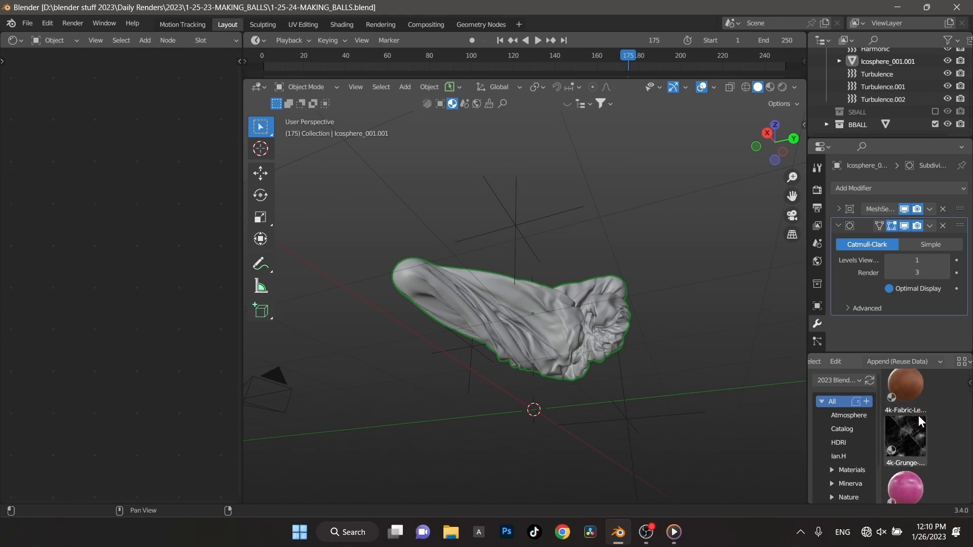
Step: Filter the asset library to materials, apply Checkers then Cherry_Wood, and preview with rendered shading
{"action": "scroll", "scroll_direction": "down", "scroll_amount": 3}
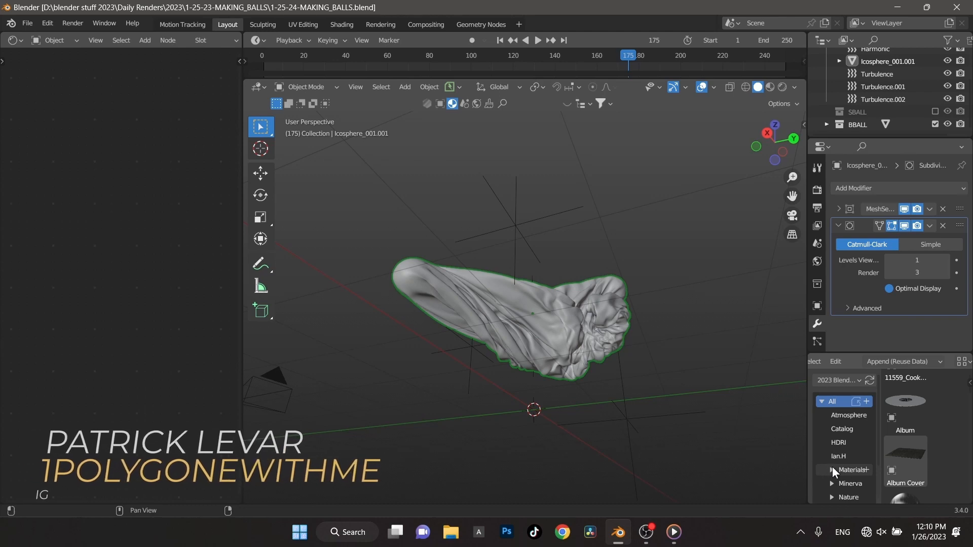
{"action": "left_click", "coordinate": [852, 469]}
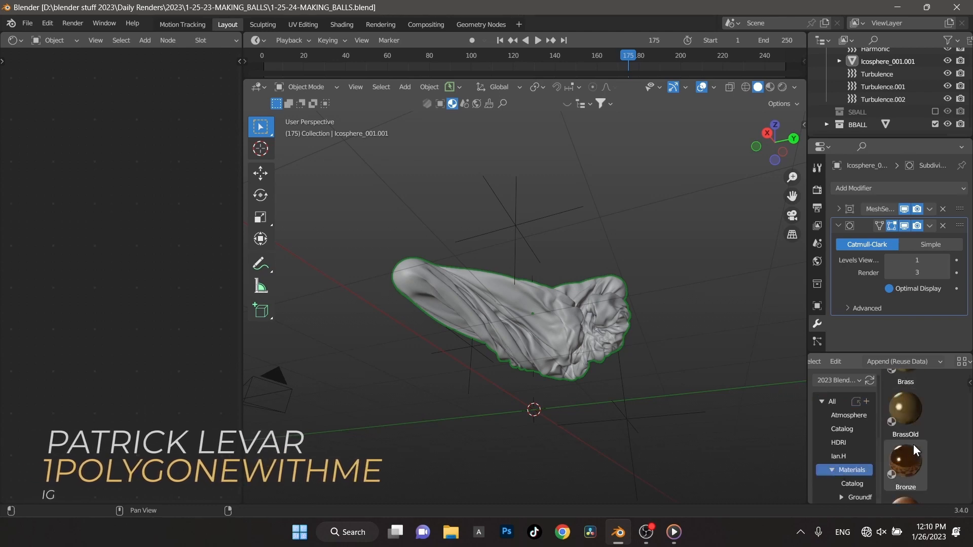
{"action": "scroll", "scroll_direction": "down", "scroll_amount": 3}
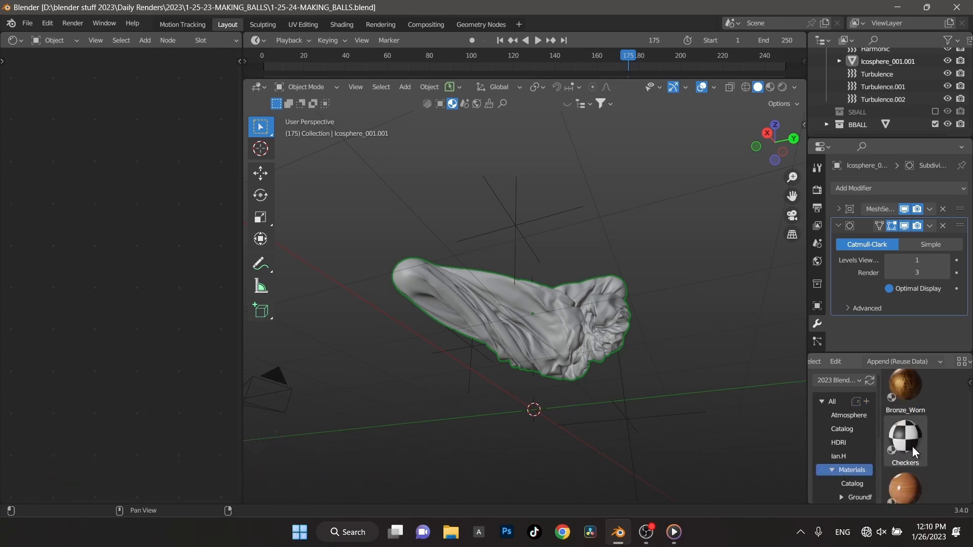
{"action": "double_click", "coordinate": [903, 441]}
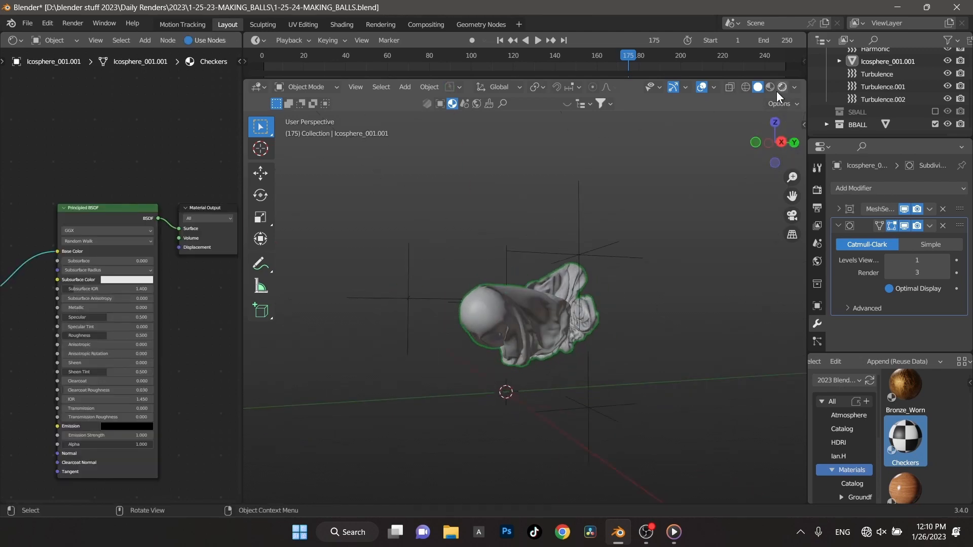
{"action": "left_click", "coordinate": [770, 88]}
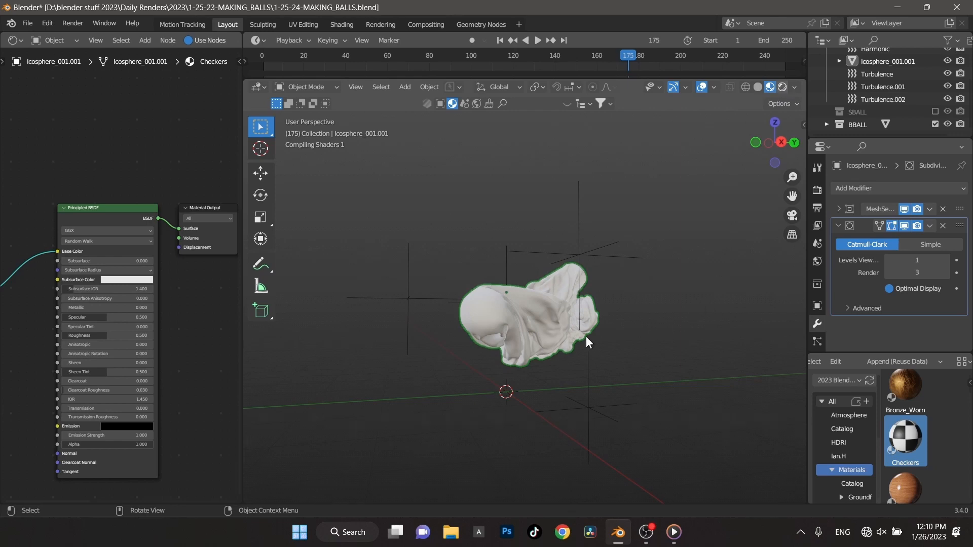
{"action": "left_click", "coordinate": [767, 87]}
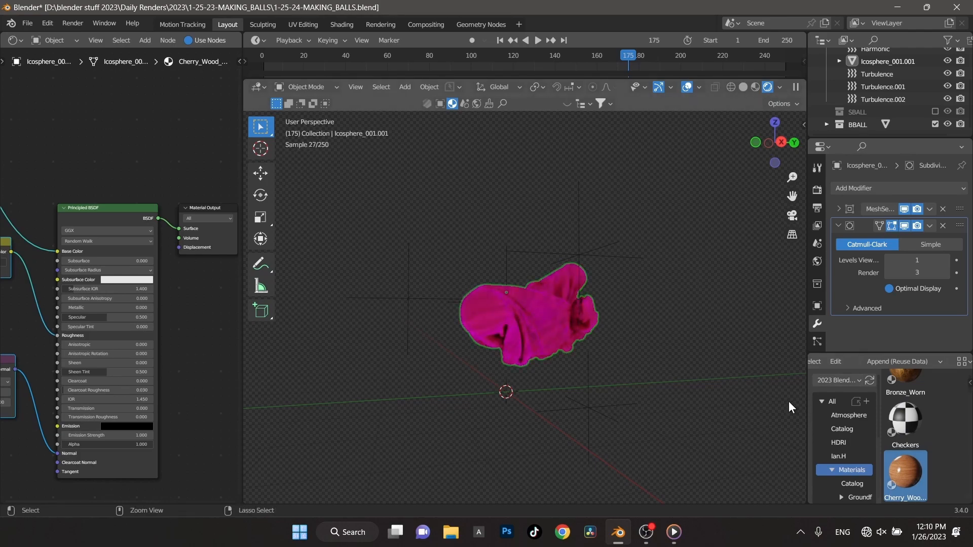
{"action": "mouse_move", "coordinate": [781, 280]}
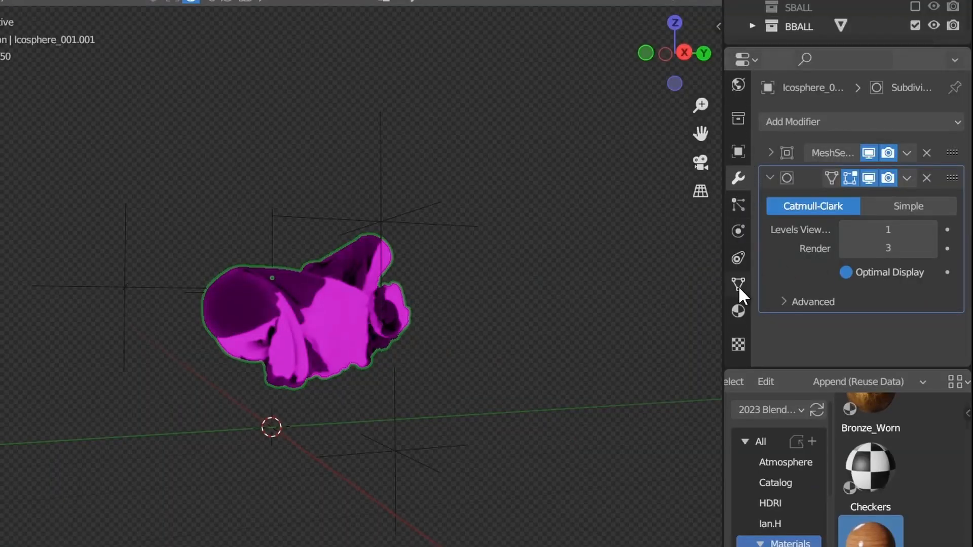
Step: Set the world environment strength to 0 so the cloth reads as a black silhouette
{"action": "left_click", "coordinate": [739, 231]}
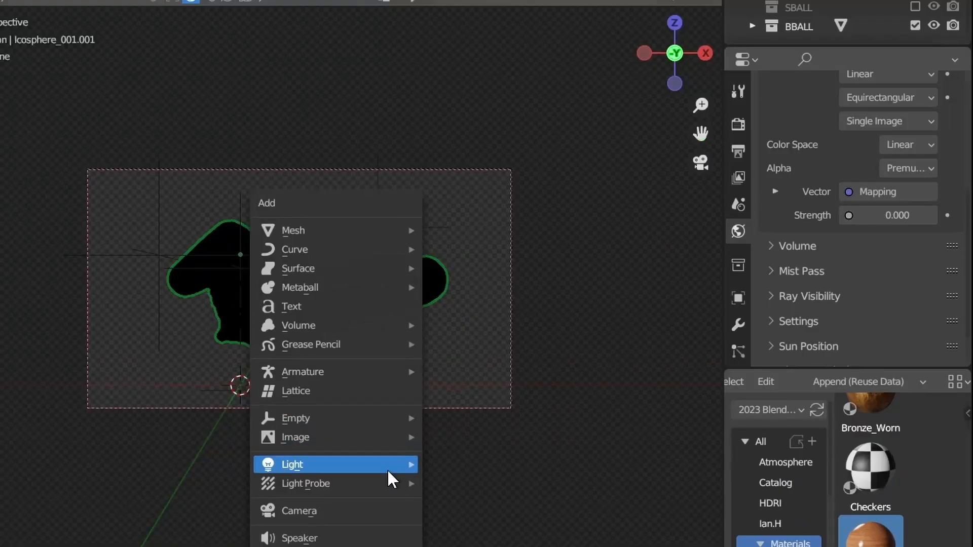
Step: Add a 1000 W square area light beside the mesh and duplicate it as a second angled light
{"action": "left_click", "coordinate": [292, 464]}
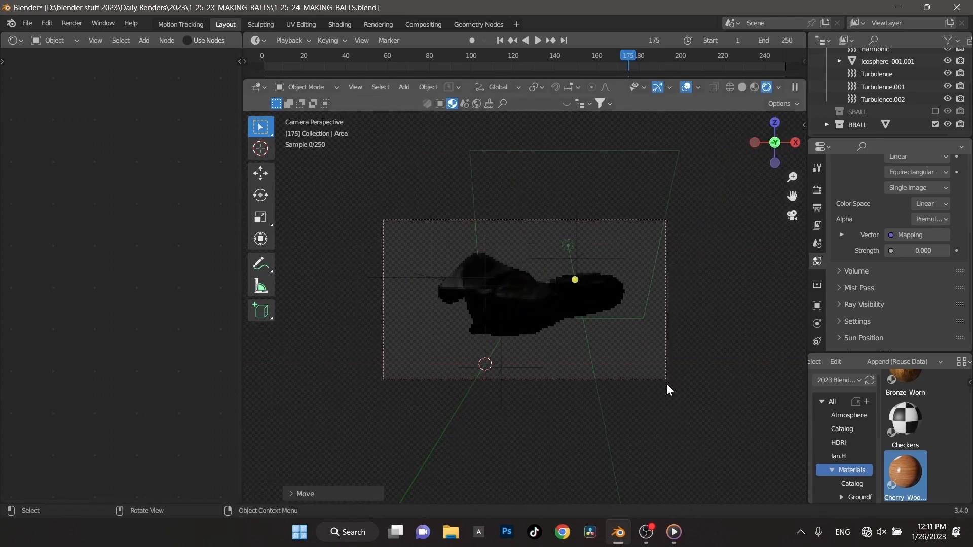
{"action": "key", "text": "r"}
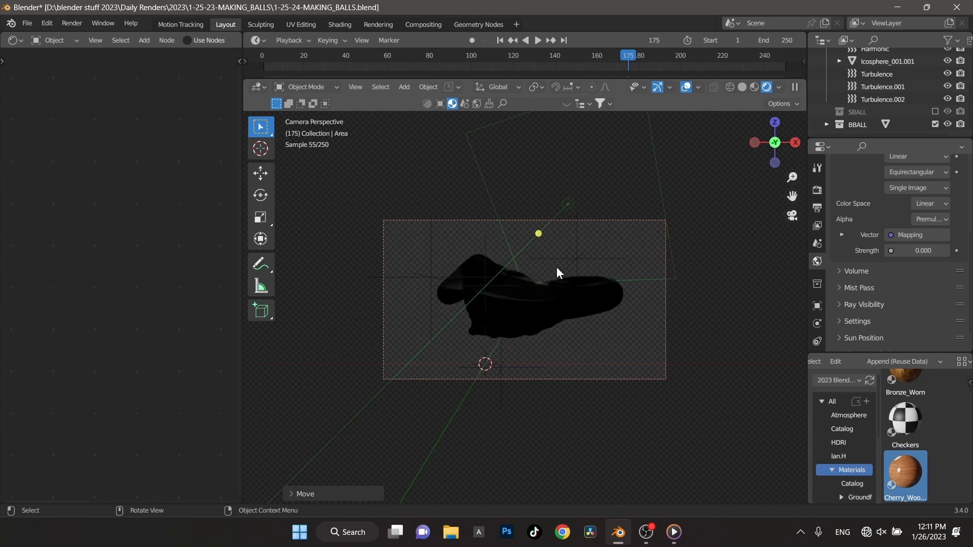
{"action": "mouse_move", "coordinate": [851, 355]}
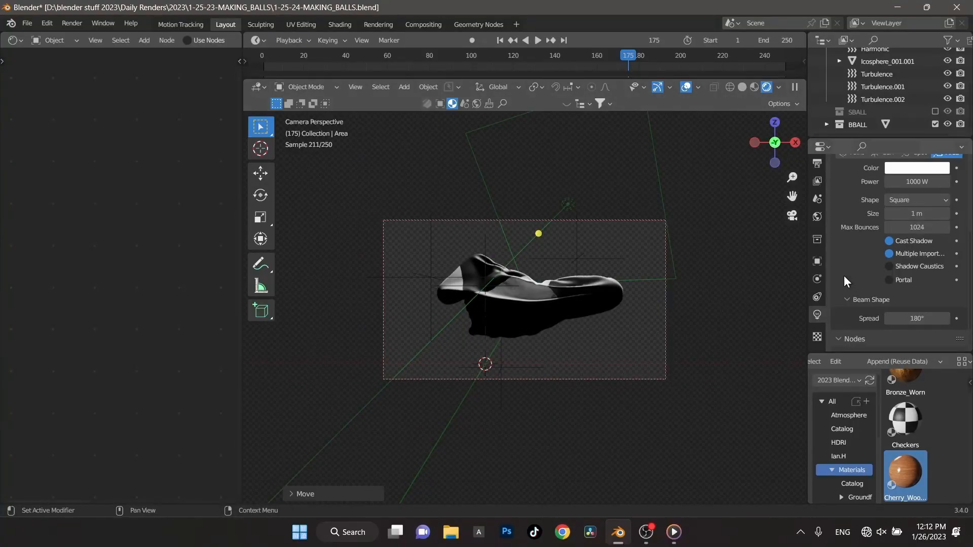
{"action": "key", "text": "s"}
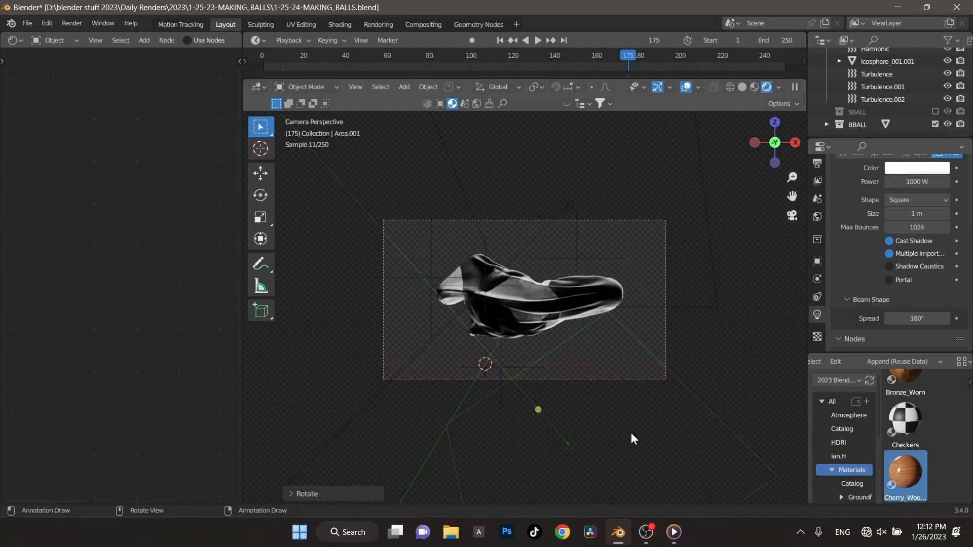
{"action": "mouse_move", "coordinate": [553, 258]}
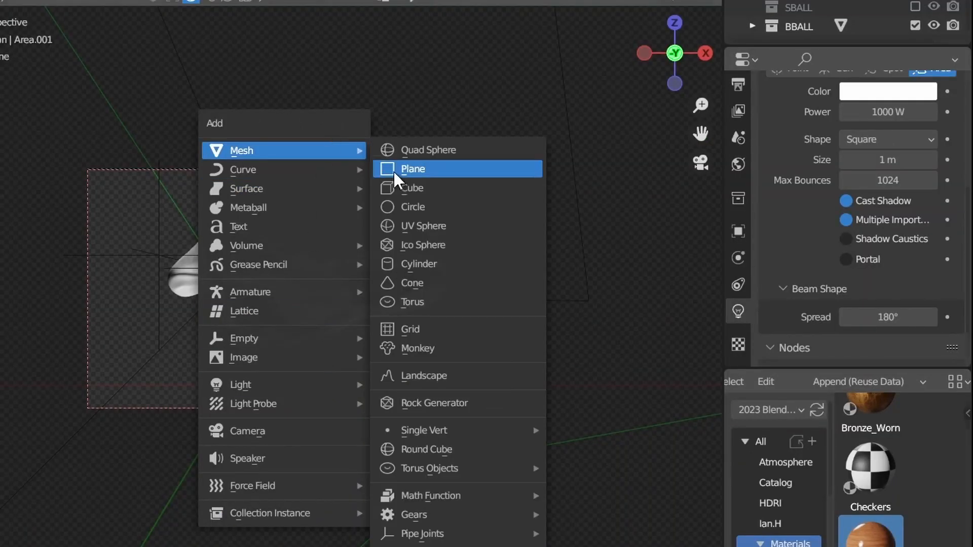
Step: Build a large plane backdrop behind the cloth and angle a third area light toward it
{"action": "left_click", "coordinate": [412, 169]}
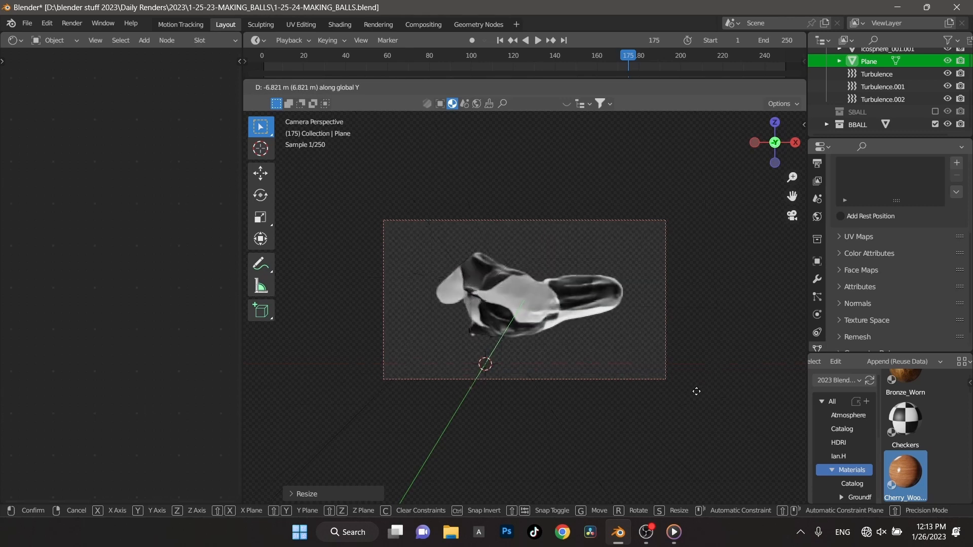
{"action": "mouse_move", "coordinate": [614, 436]}
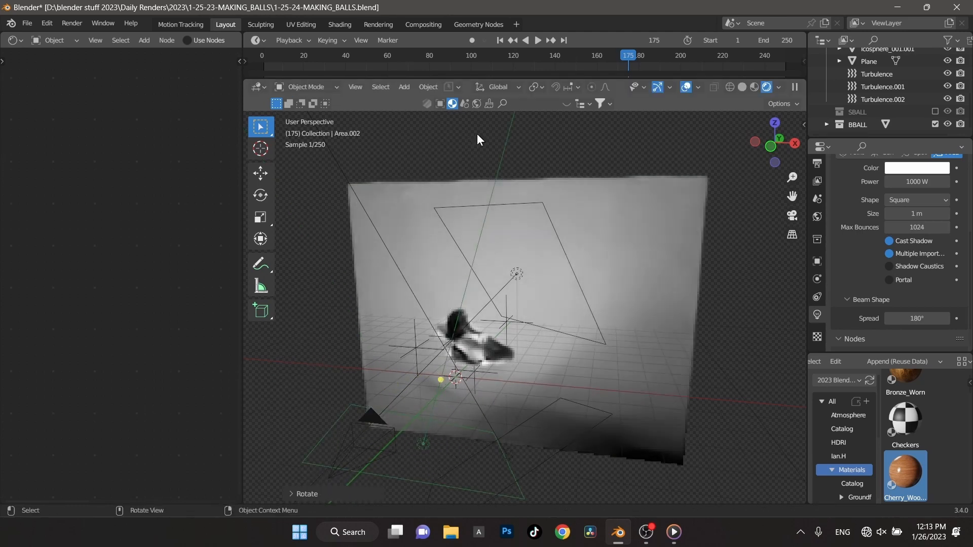
{"action": "key", "text": "r"}
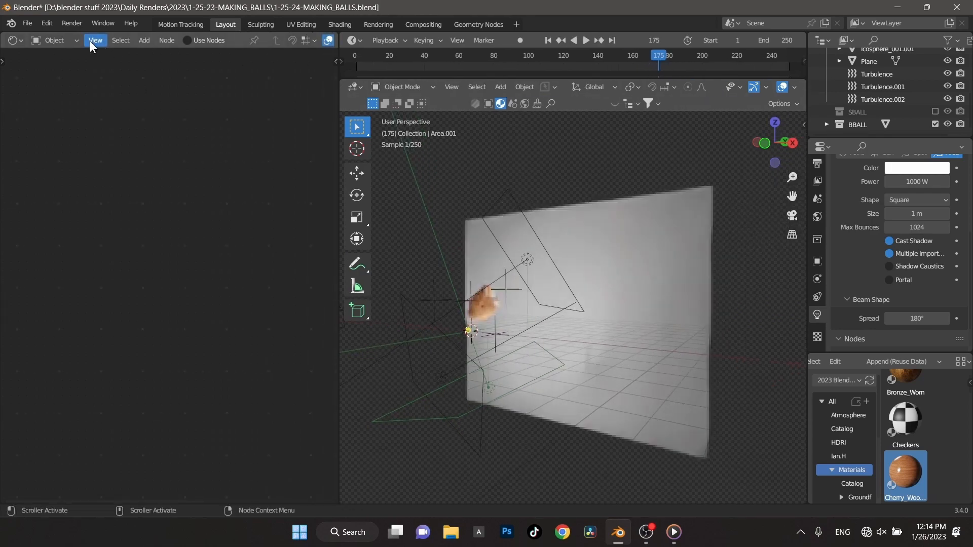
Step: Switch the left editor to a 3D Viewport showing the rendered camera preview
{"action": "left_click", "coordinate": [95, 40]}
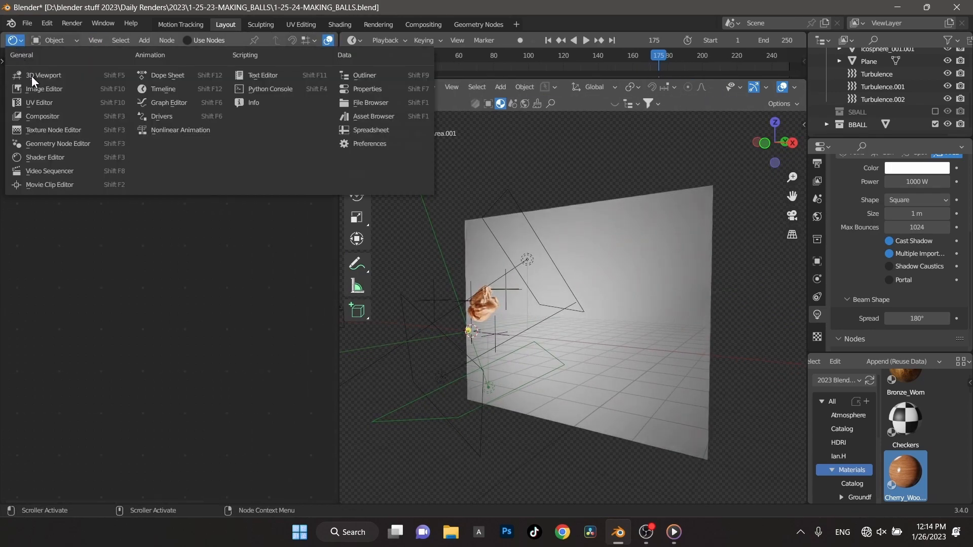
{"action": "mouse_move", "coordinate": [76, 93]}
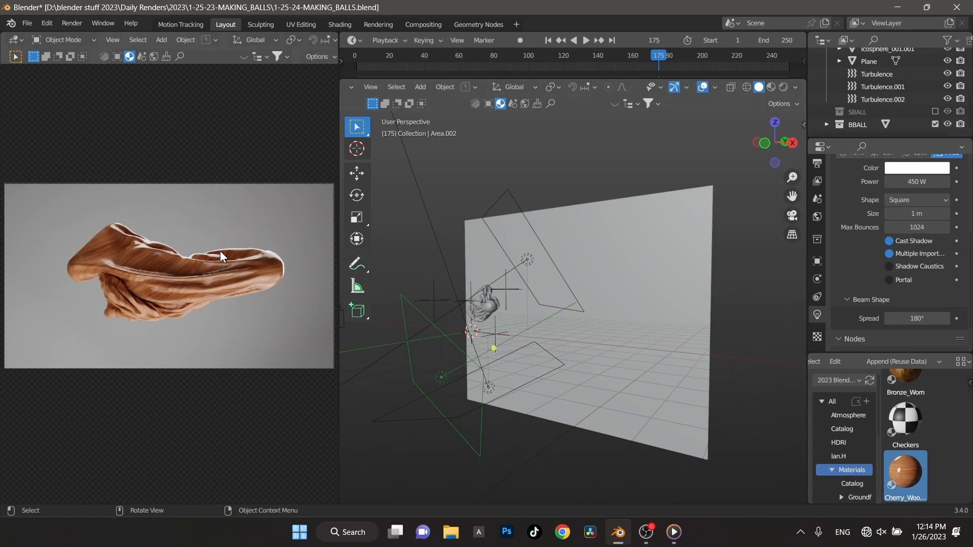
{"action": "mouse_move", "coordinate": [548, 244]}
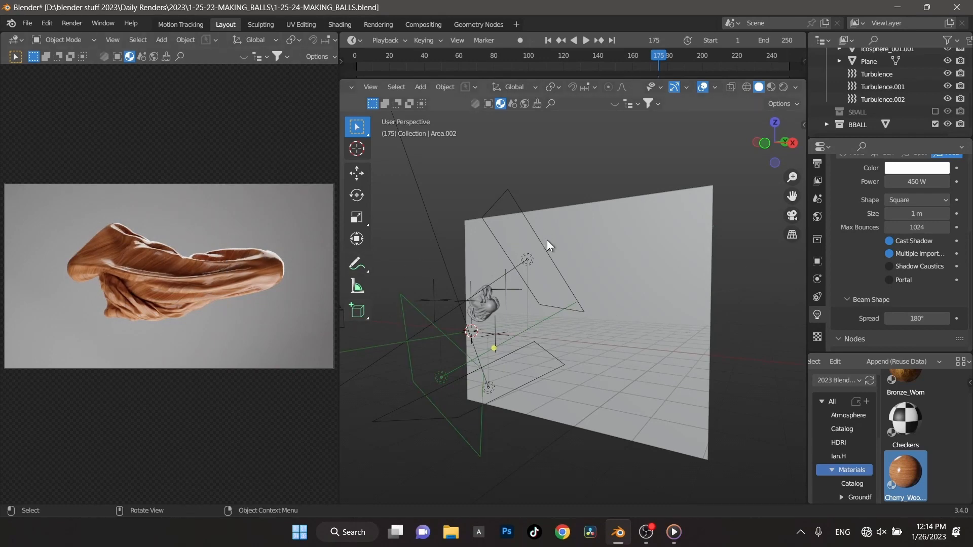
Step: Enlarge the first area light and rebalance the light powers to 250 W and 450 W
{"action": "key", "text": "s"}
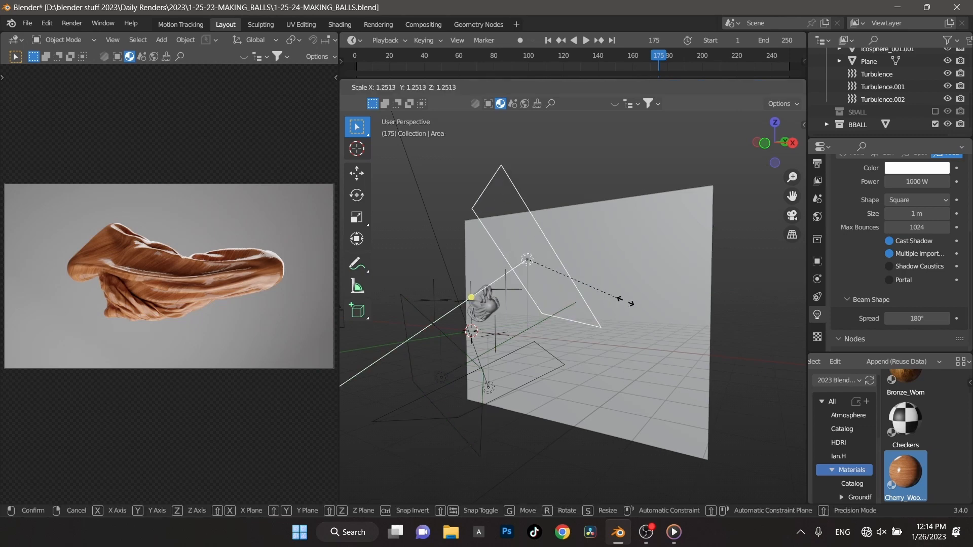
{"action": "left_click", "coordinate": [655, 302]}
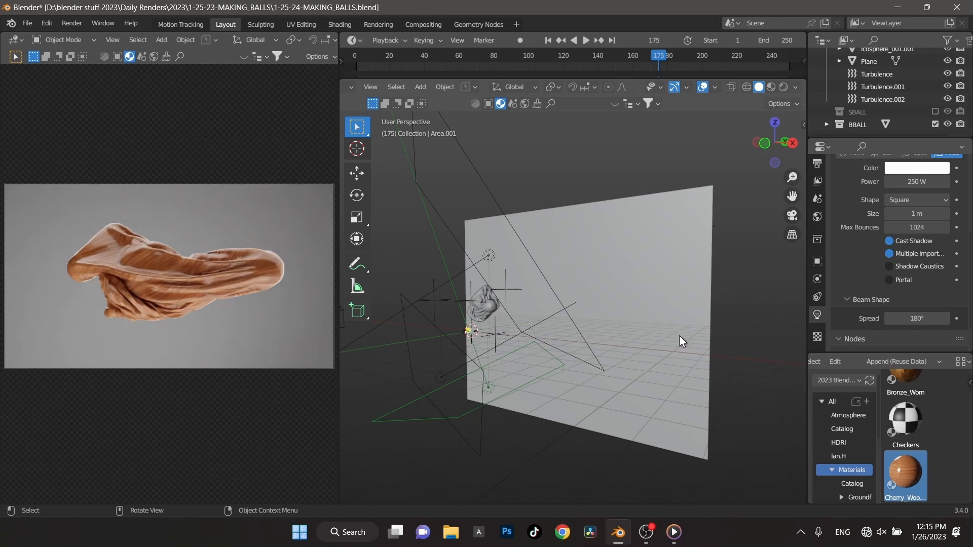
{"action": "mouse_move", "coordinate": [650, 385]}
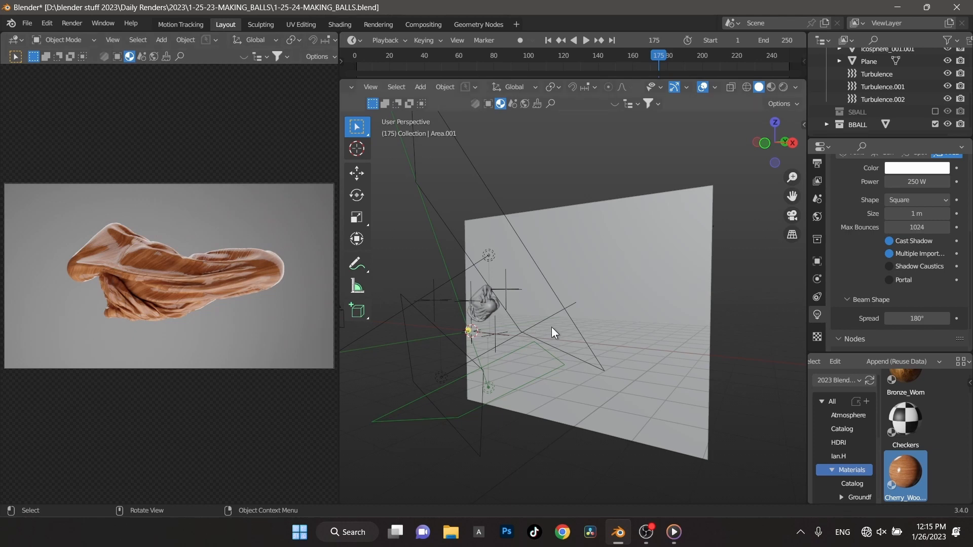
{"action": "mouse_move", "coordinate": [442, 393]}
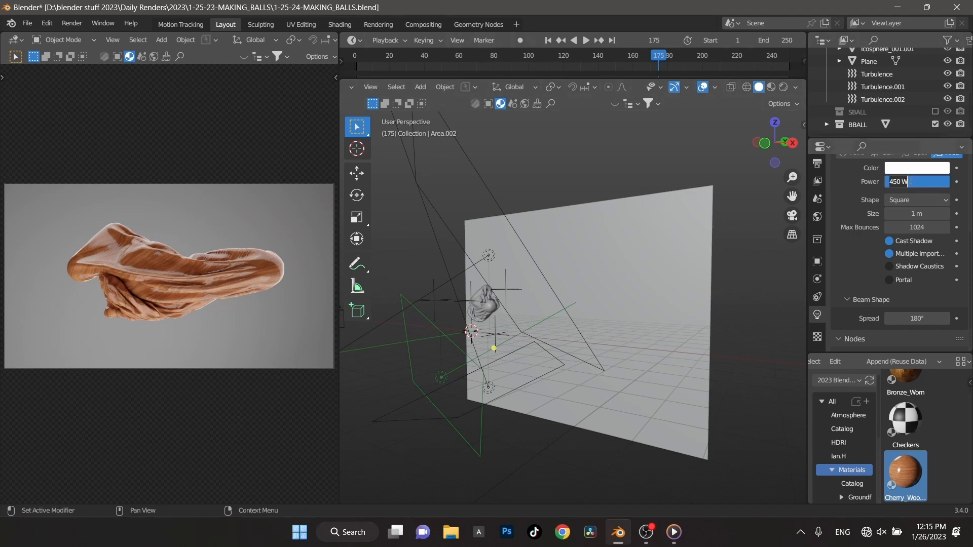
{"action": "type", "text": "0 W"}
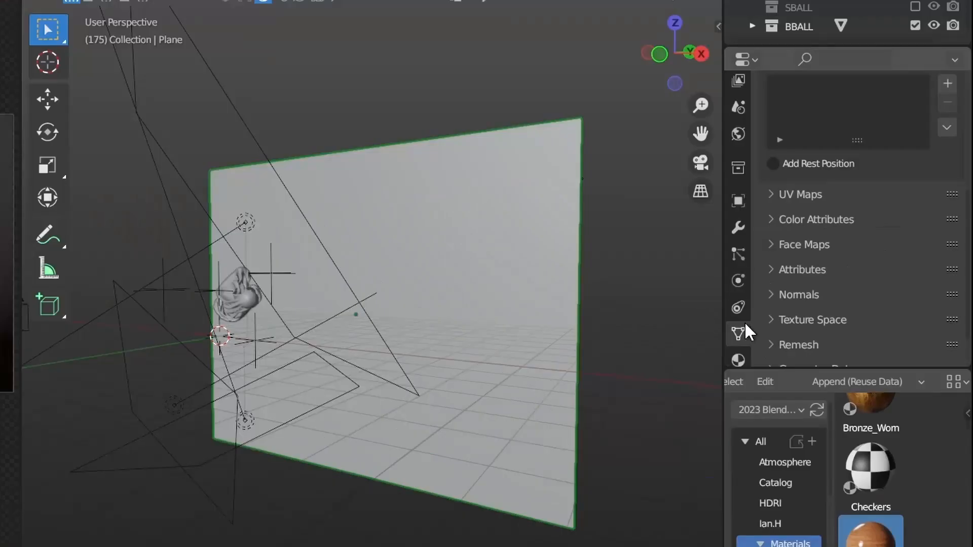
Step: Give the backdrop plane a new Principled BSDF material
{"action": "left_click", "coordinate": [738, 310]}
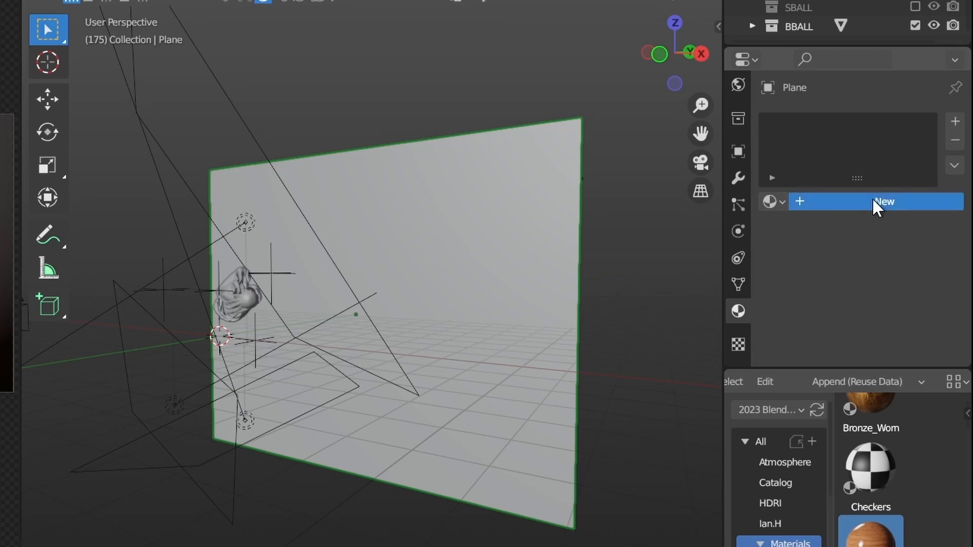
{"action": "left_click", "coordinate": [884, 201]}
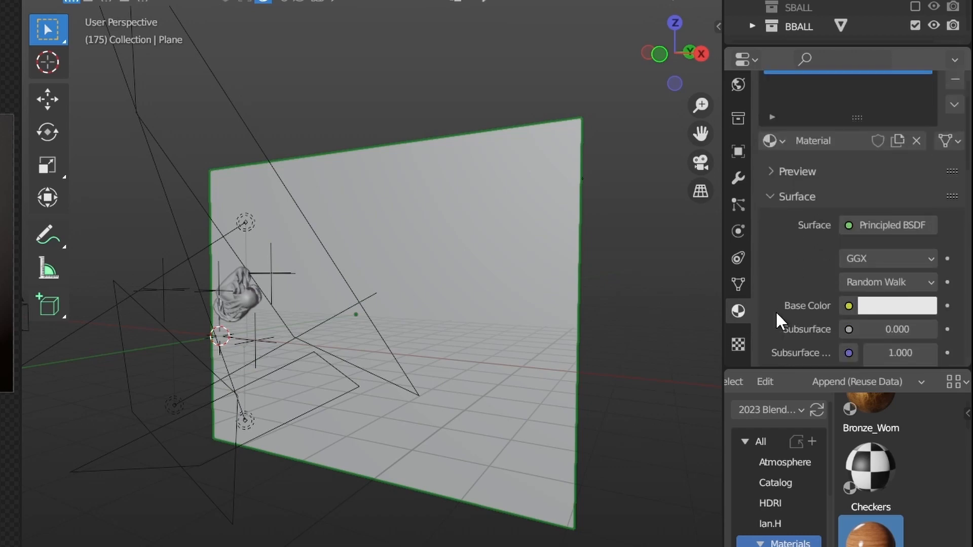